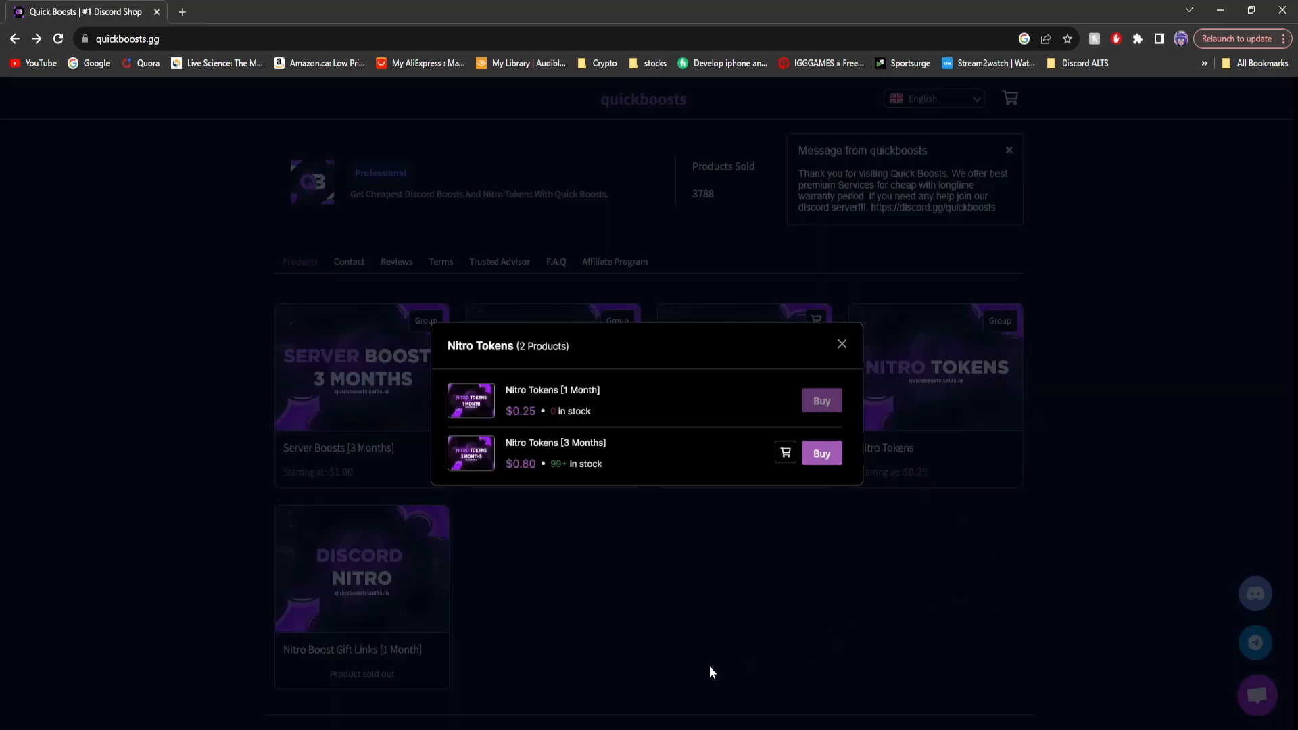
mouse_move(670, 322)
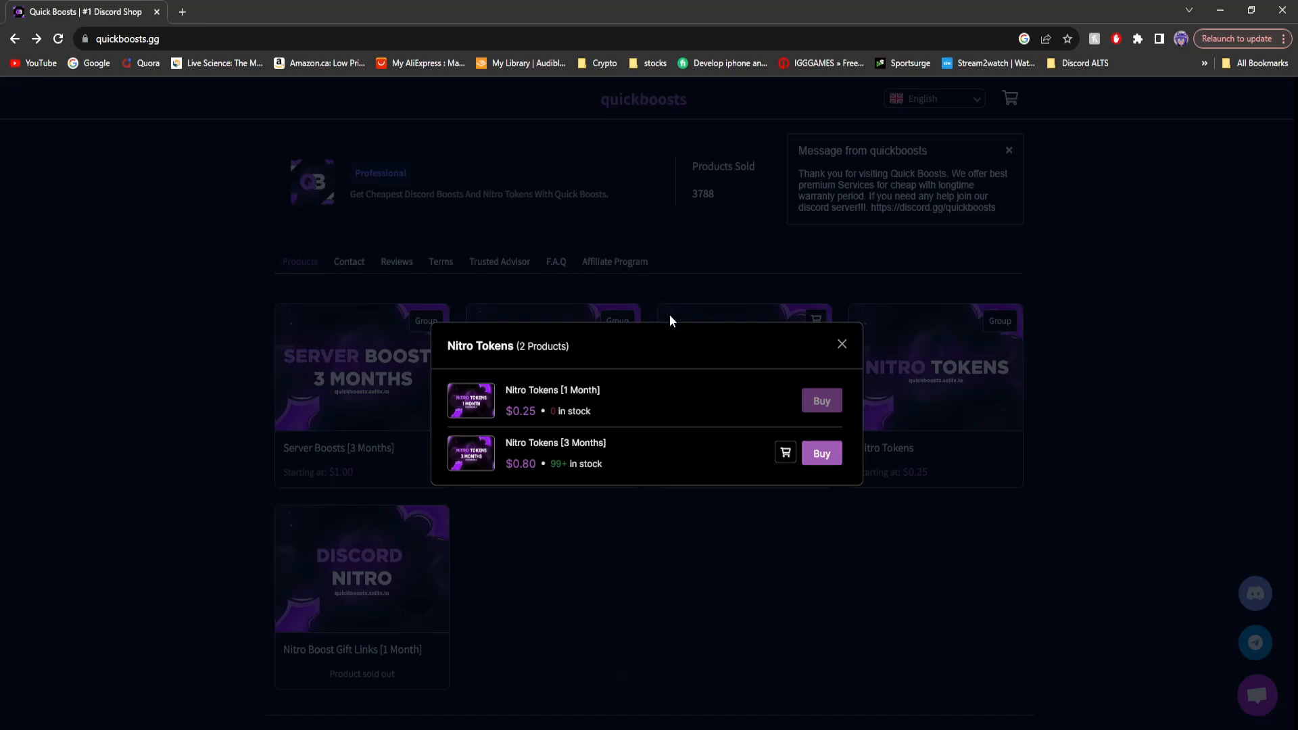
mouse_move(558, 334)
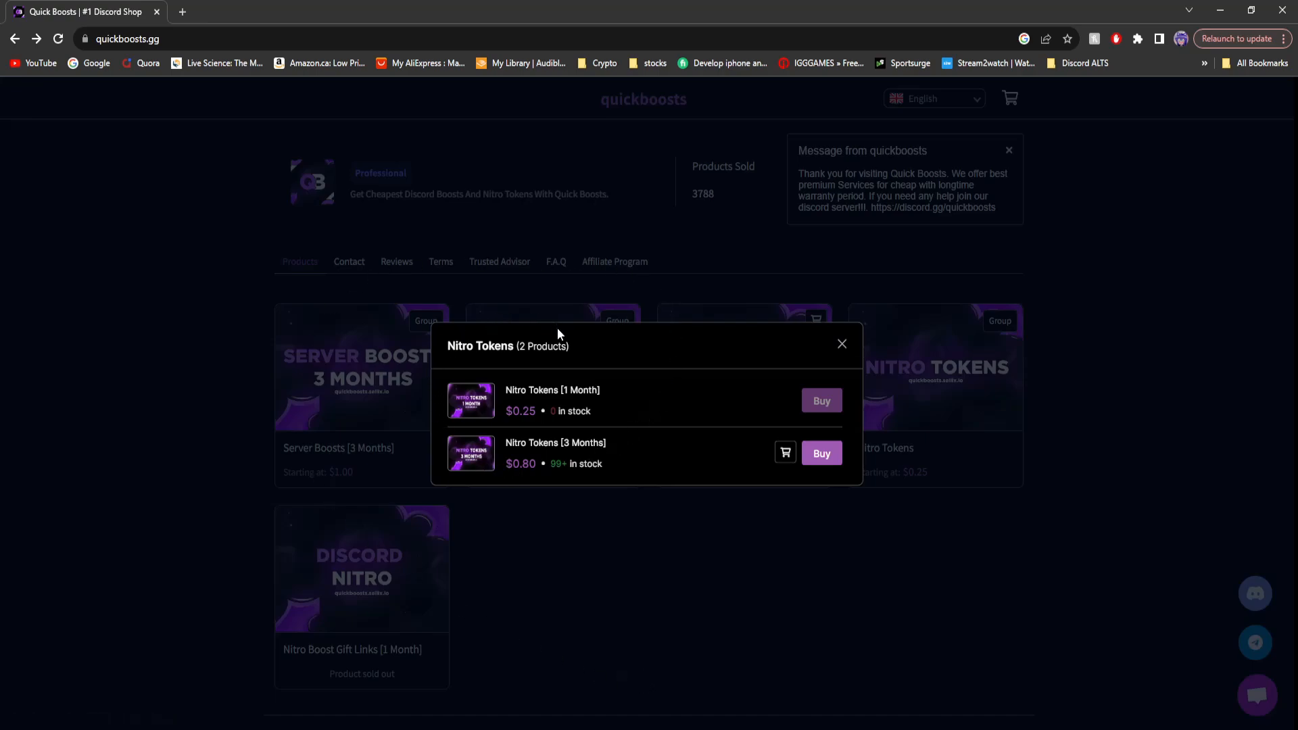
Choose Nitro Tokens [3 Months] and raise the quantity to 4 for a $3.20 total.
left_click(841, 344)
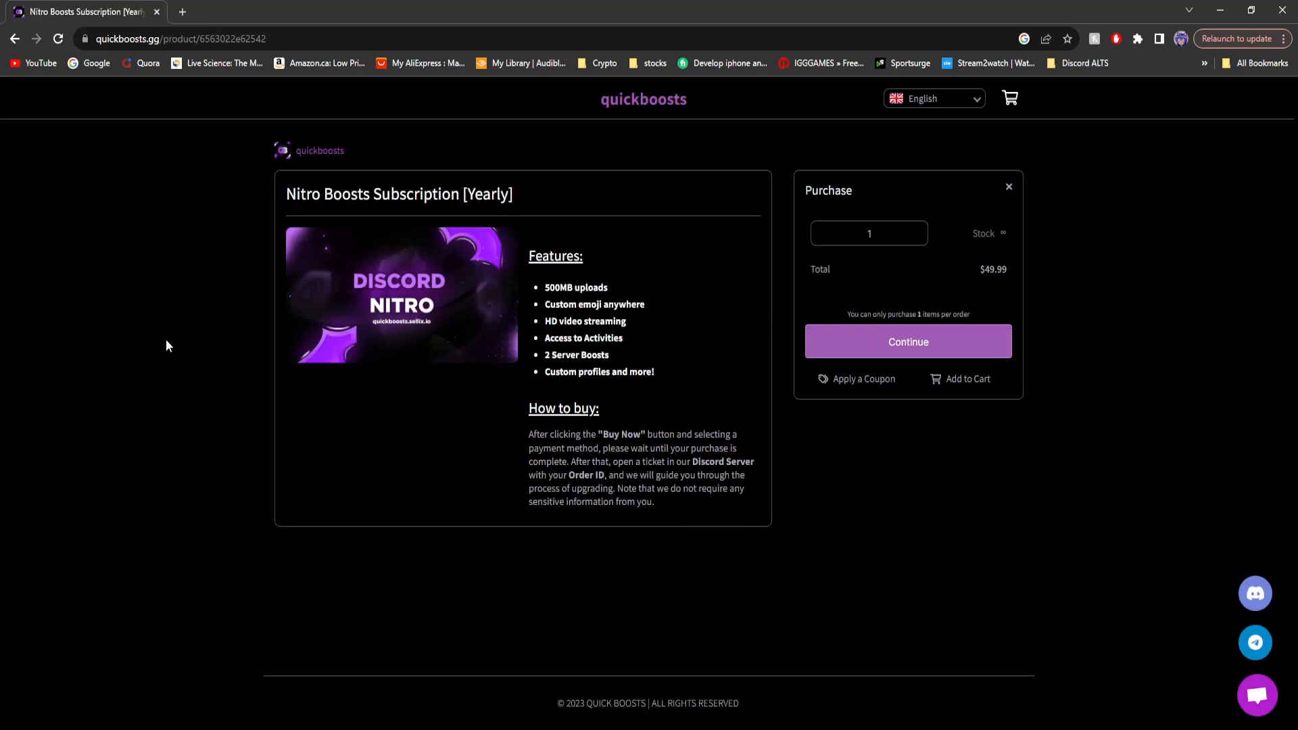
mouse_move(749, 475)
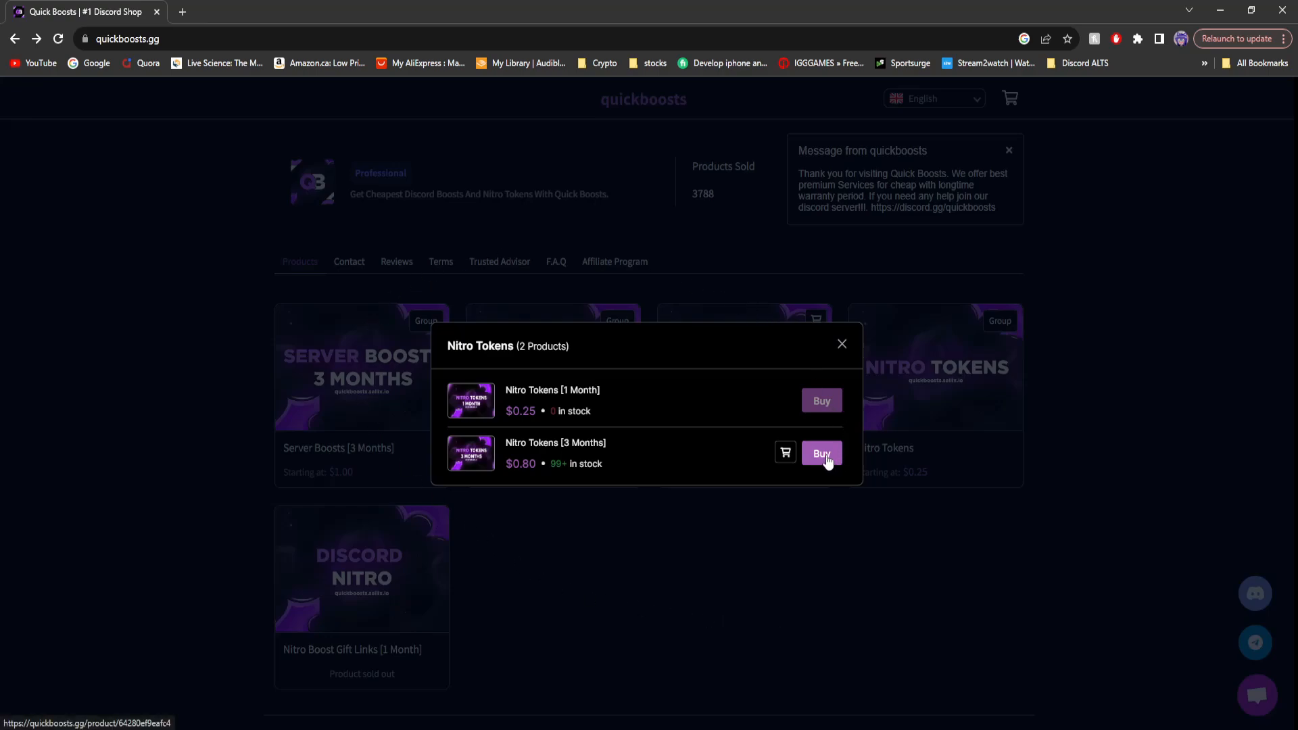
left_click(785, 453)
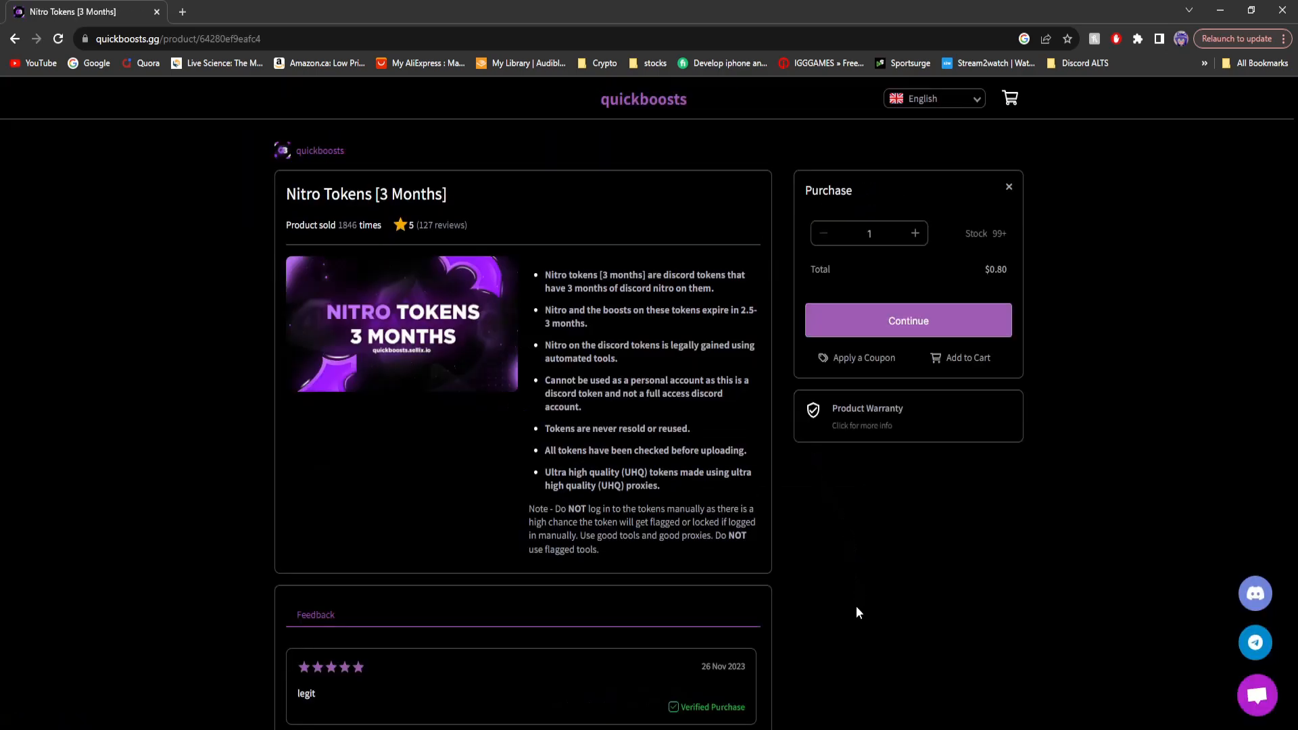
mouse_move(795, 315)
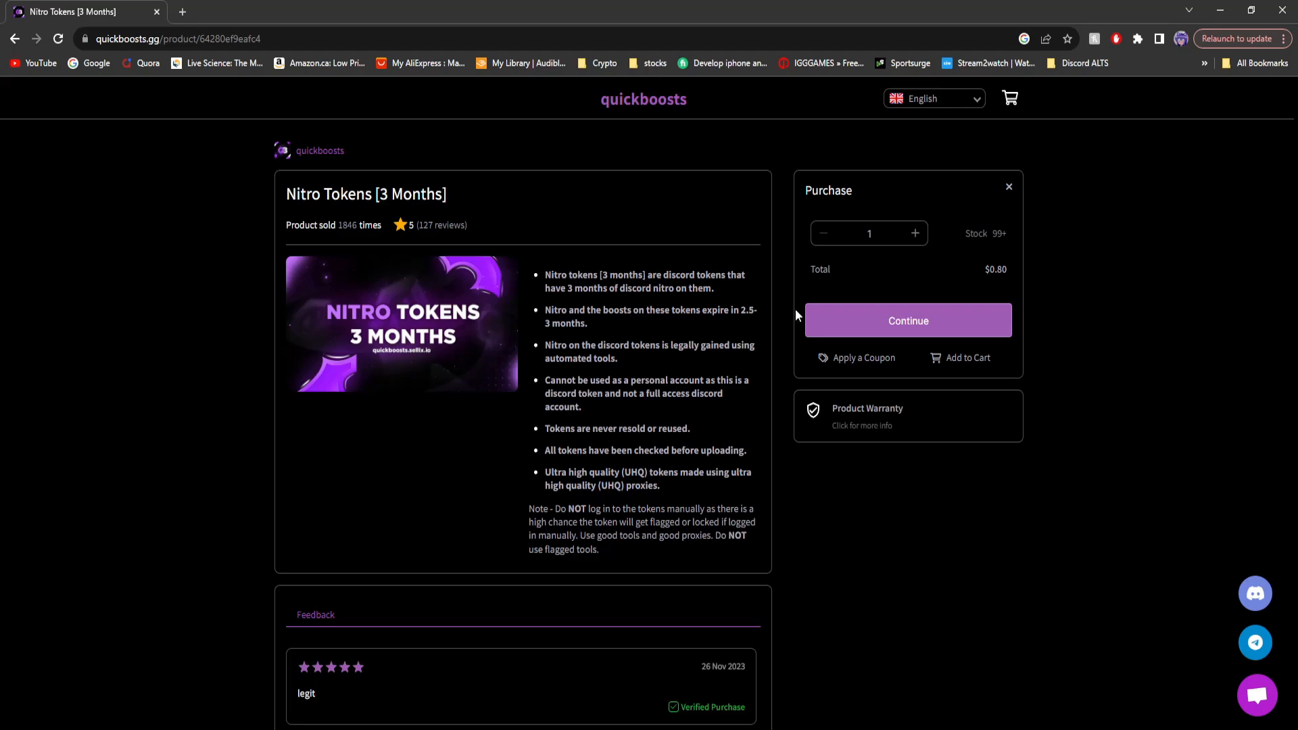
left_click(916, 234)
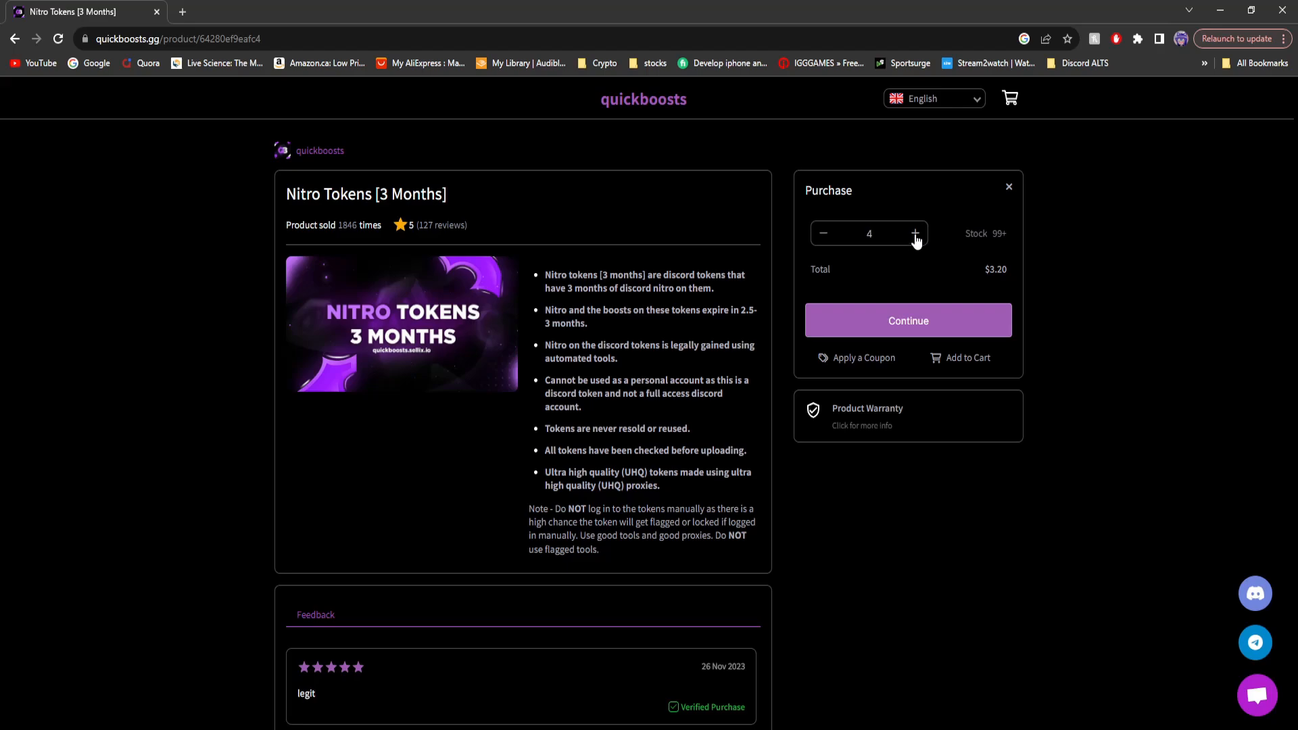
mouse_move(917, 273)
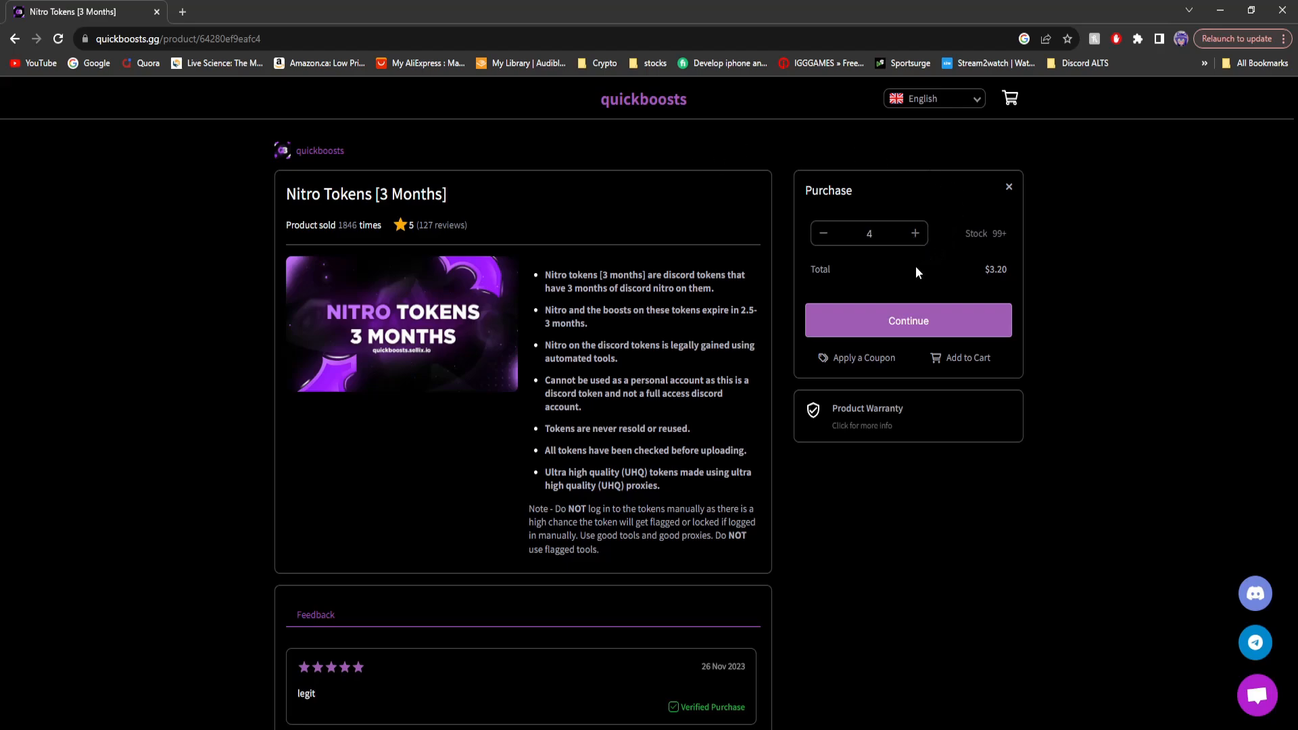
mouse_move(910, 241)
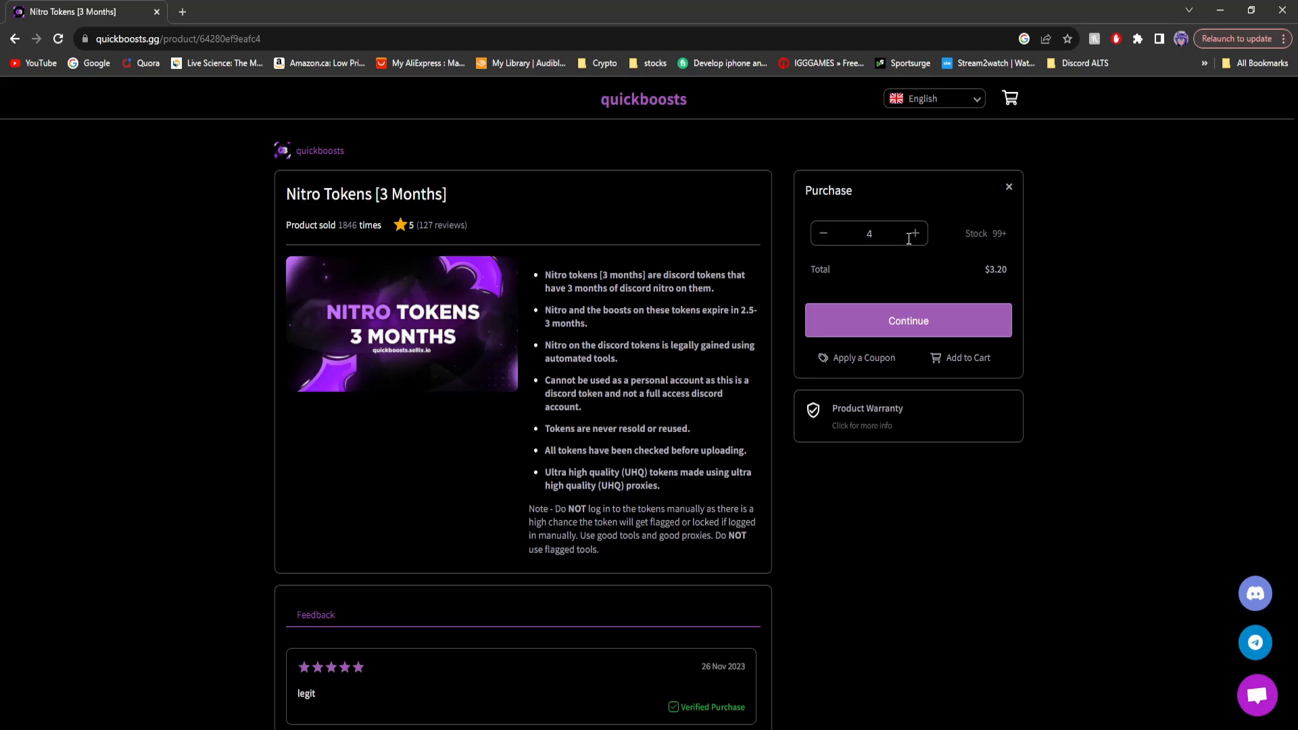
Continue to payment, accept the Terms of Service and place the four-token order until payment succeeds.
left_click(907, 320)
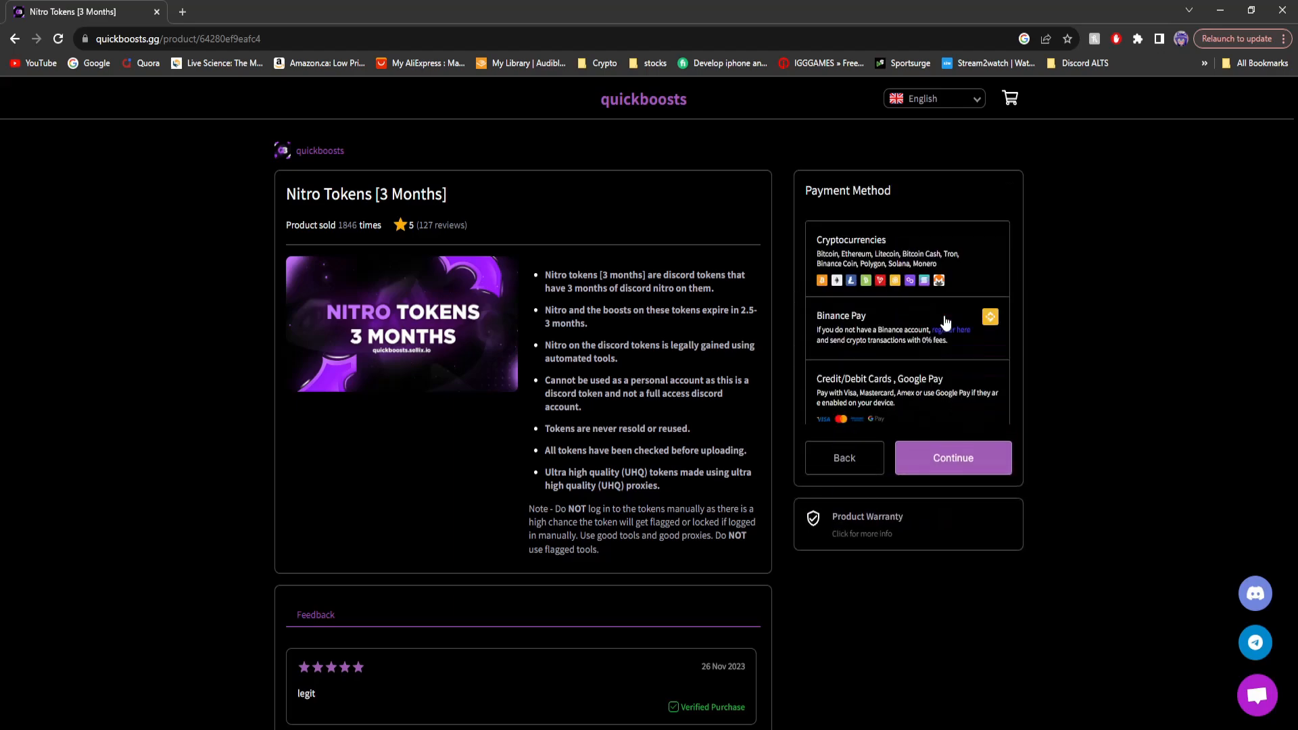
scroll("down", 3)
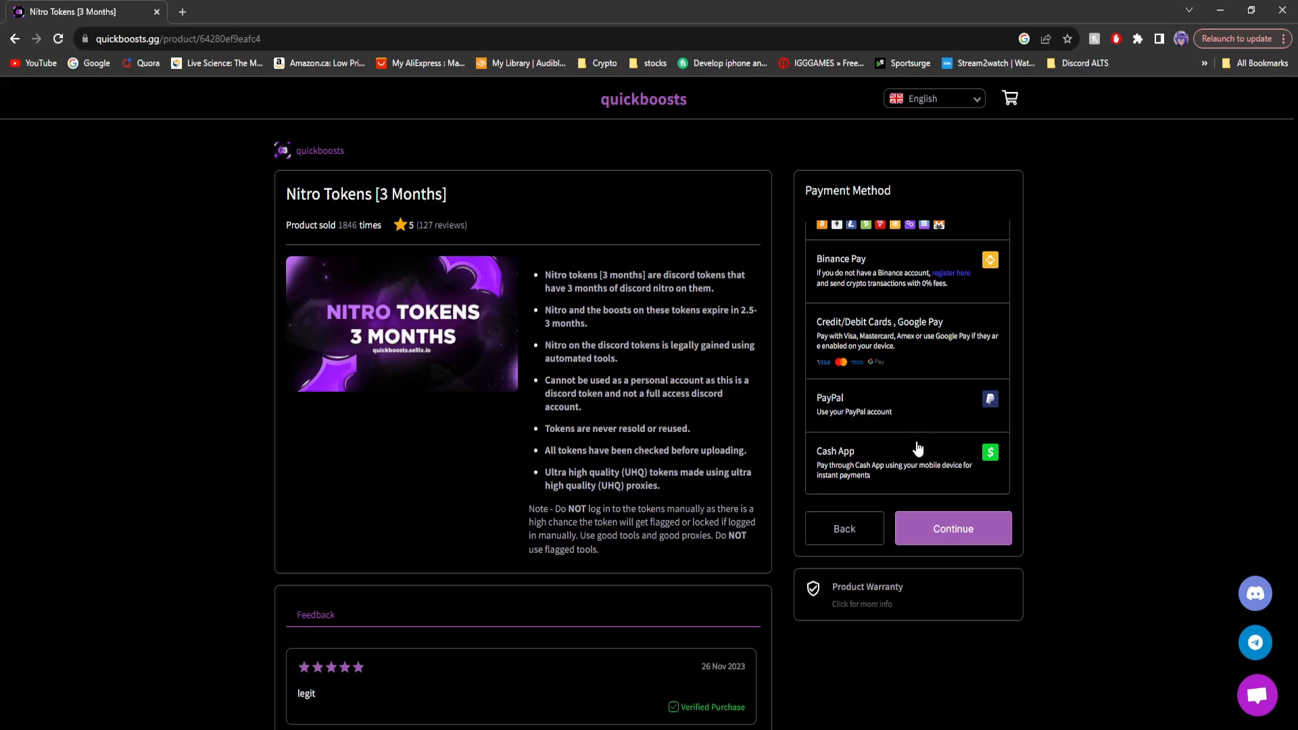
scroll("up", 3)
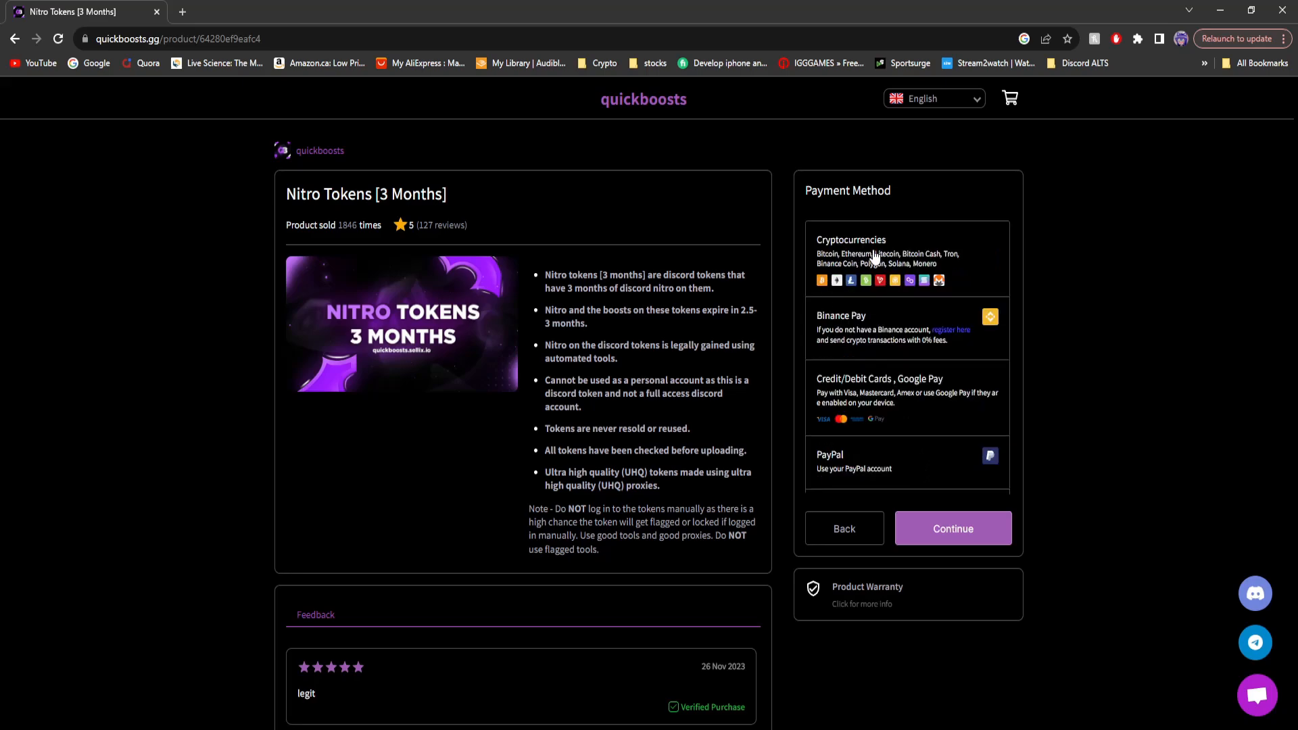
scroll("down", 3)
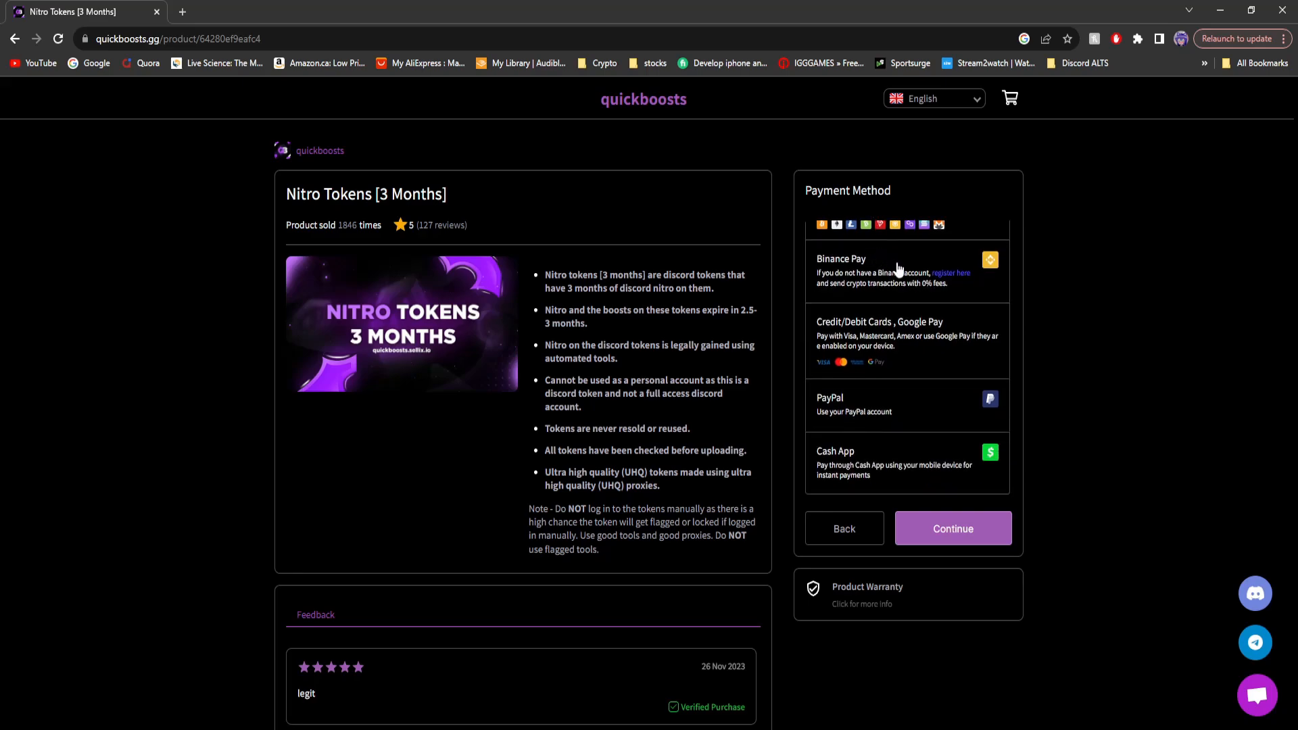
mouse_move(903, 417)
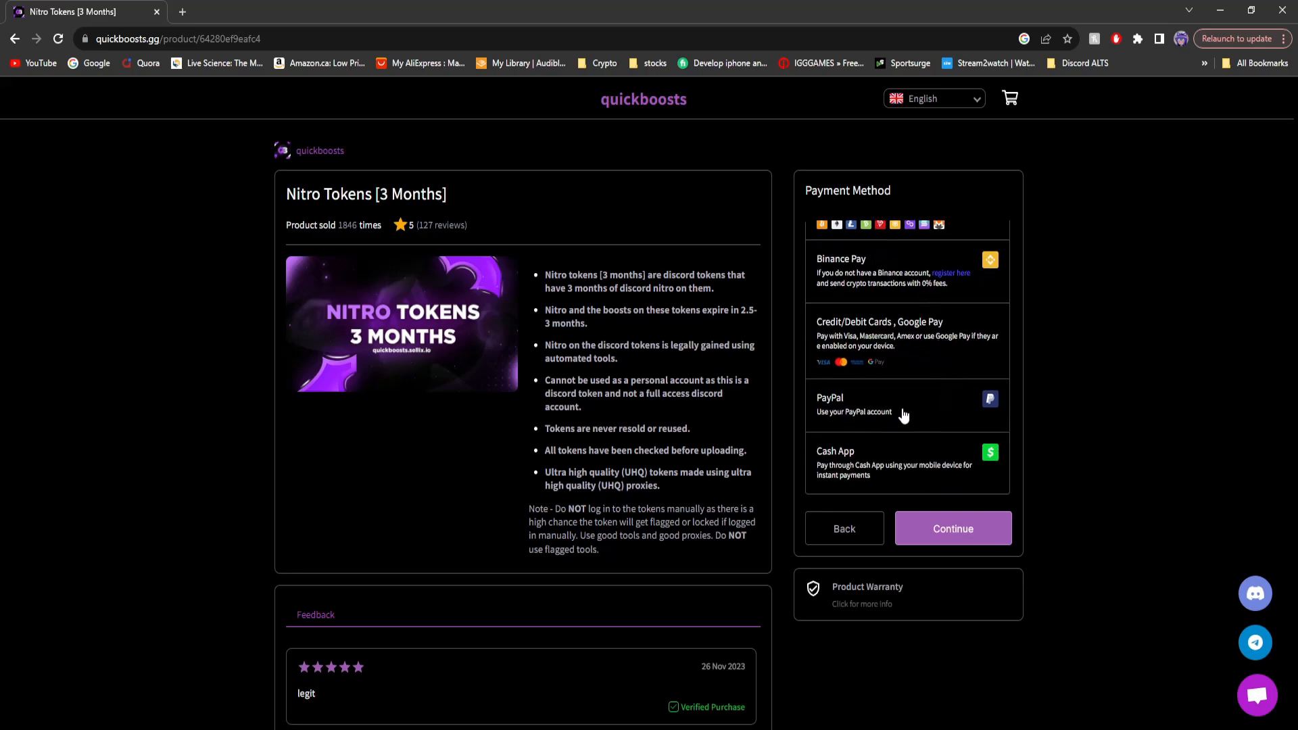
left_click(950, 529)
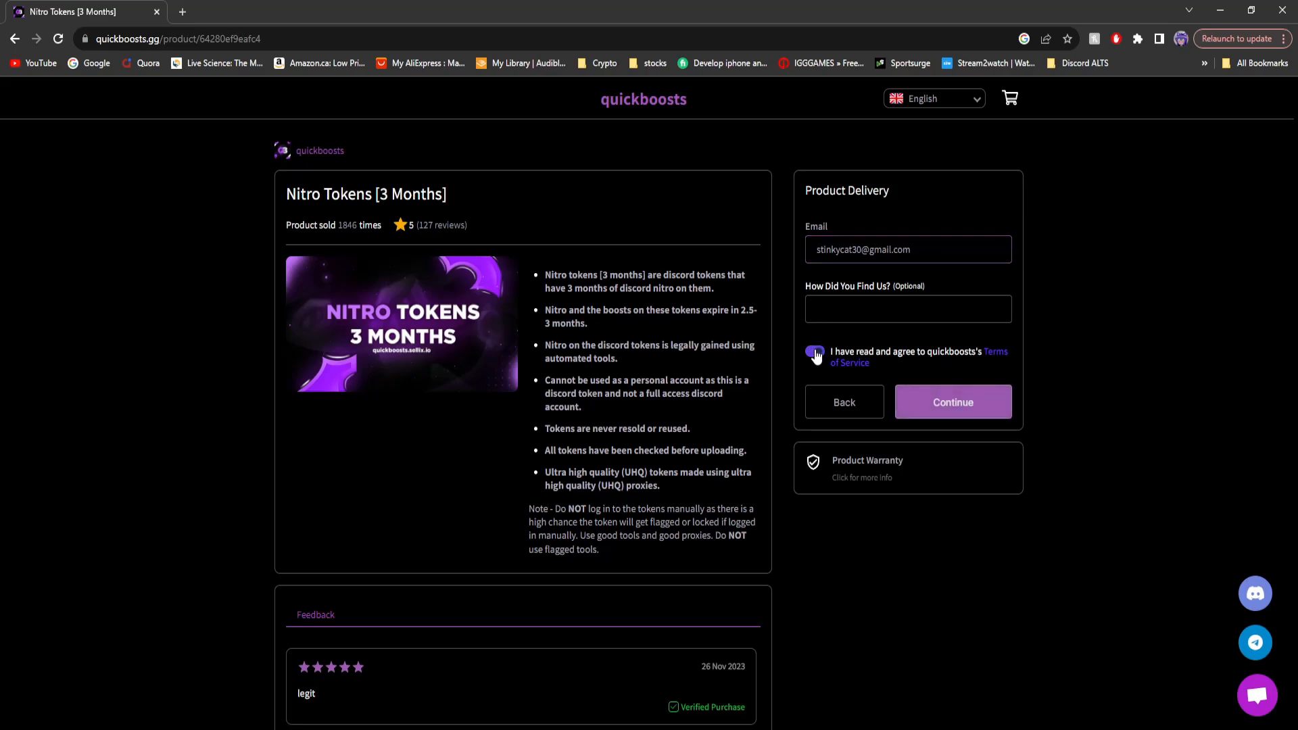
left_click(953, 402)
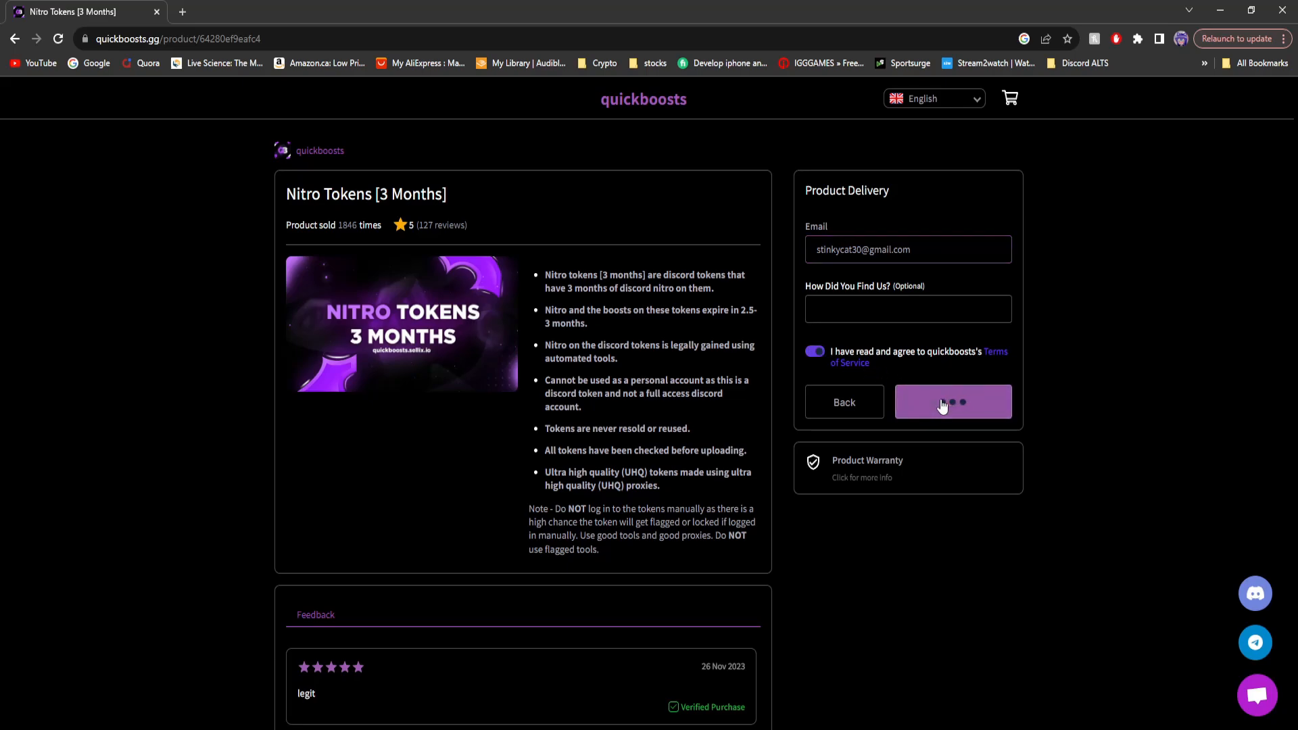
left_click(952, 402)
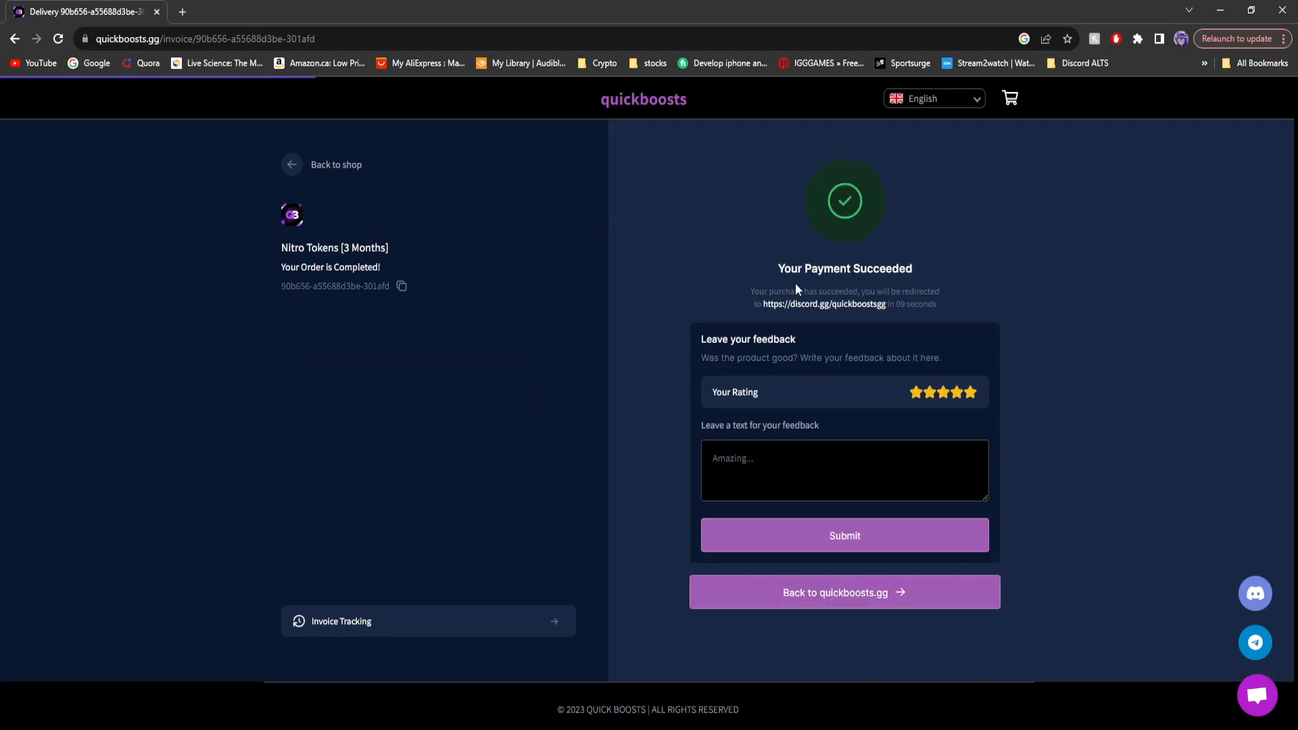
Read the Order Completed email in Gmail, download the tokens to a file and put it away.
left_click(240, 12)
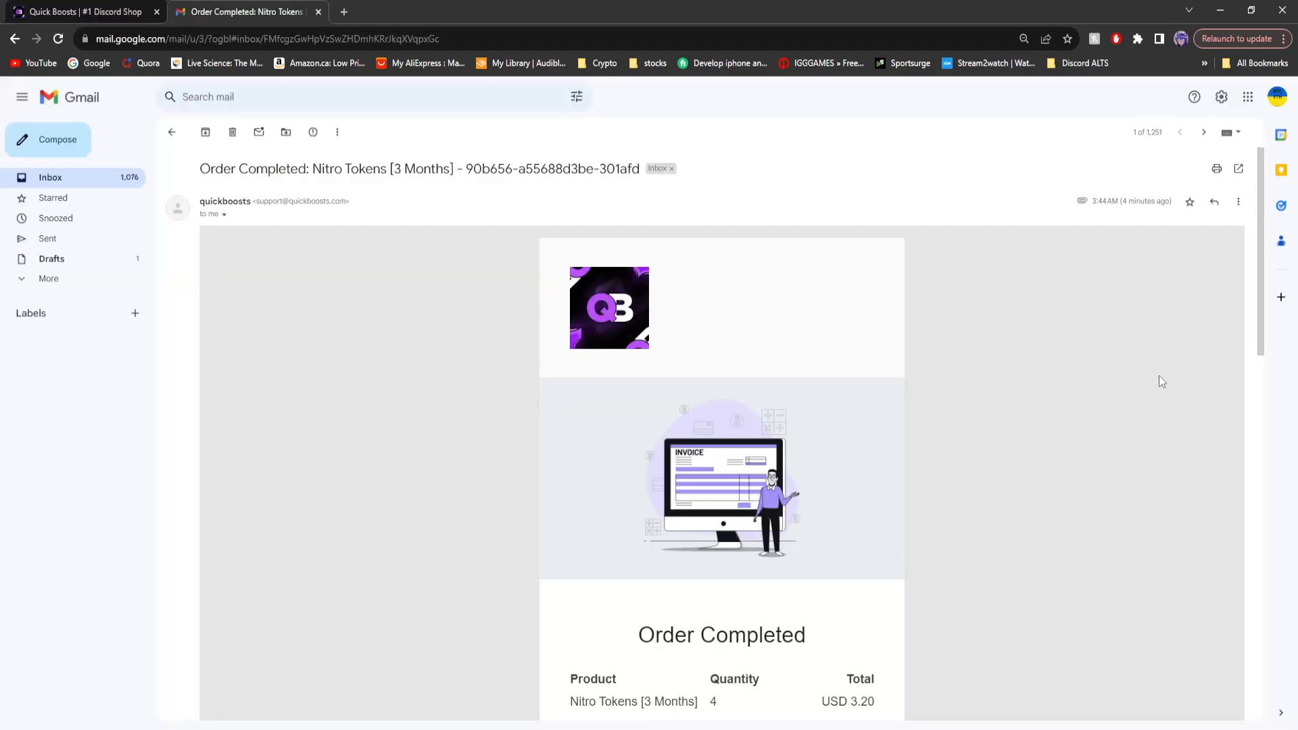
scroll("down", 3)
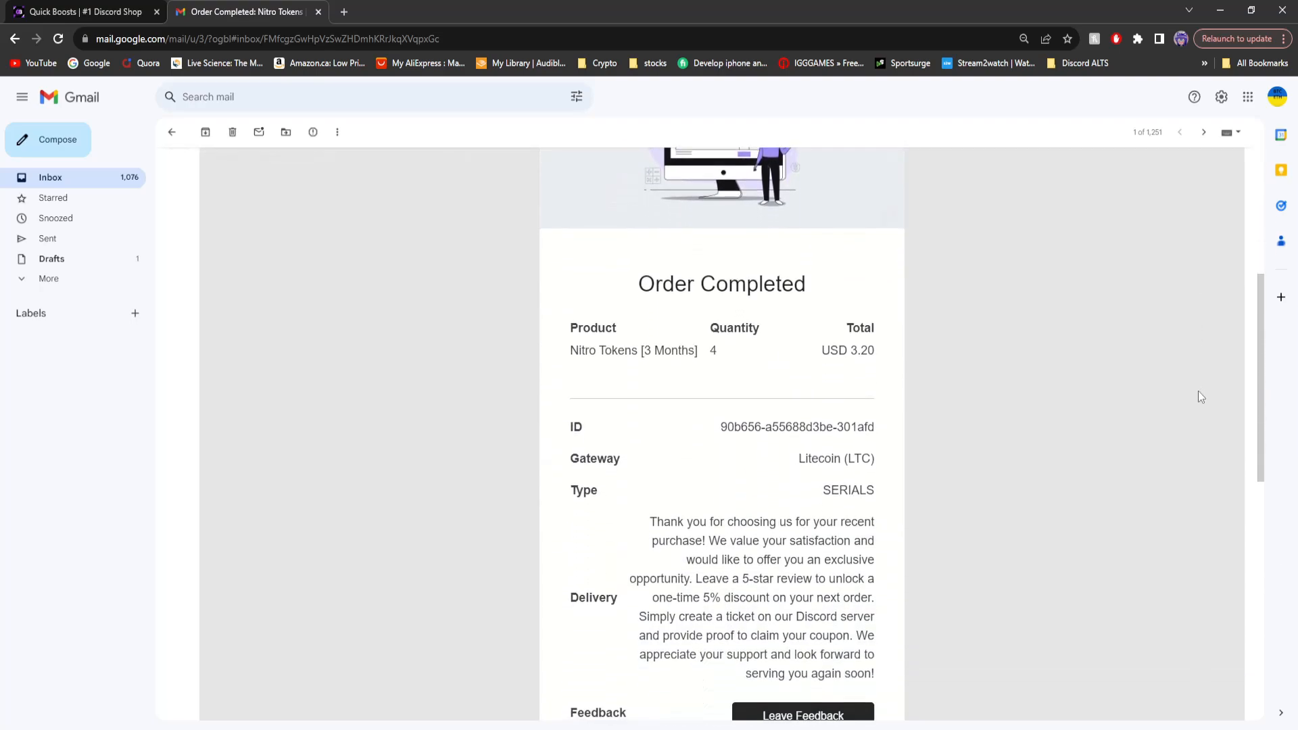
scroll("down", 3)
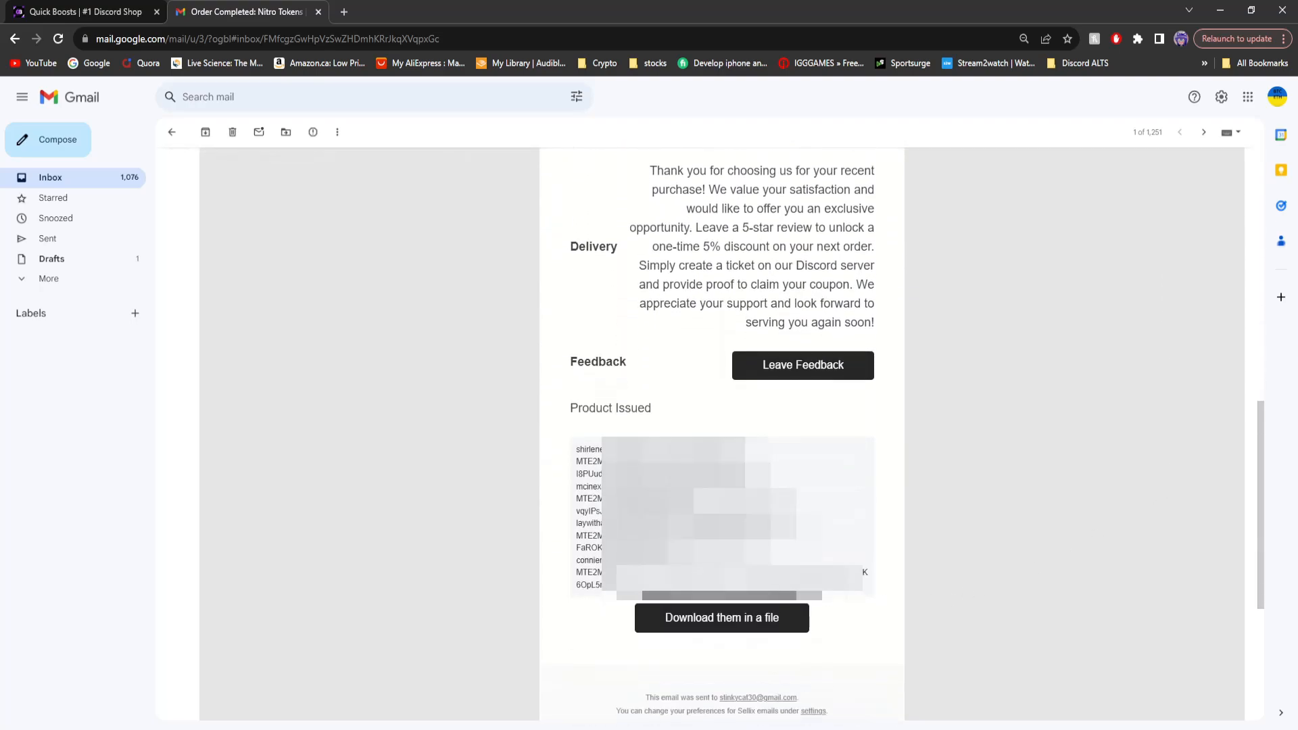
mouse_move(861, 656)
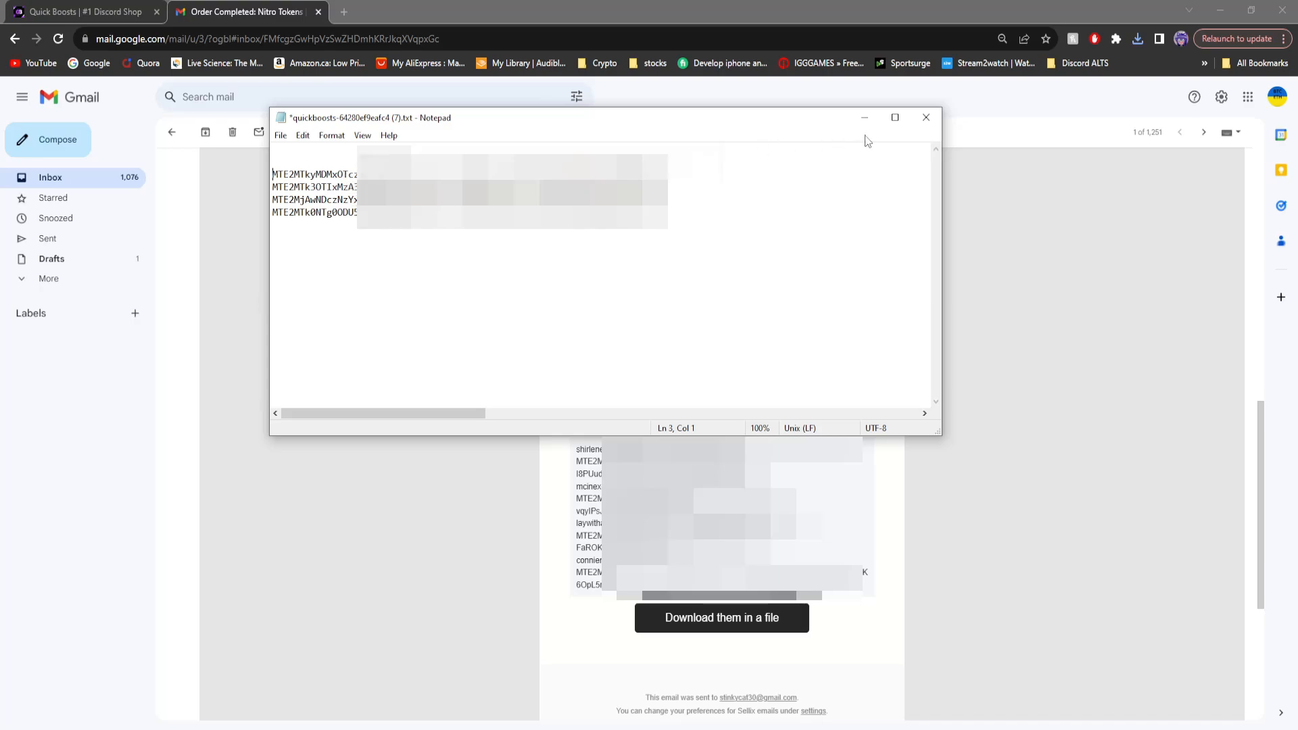
left_click(83, 12)
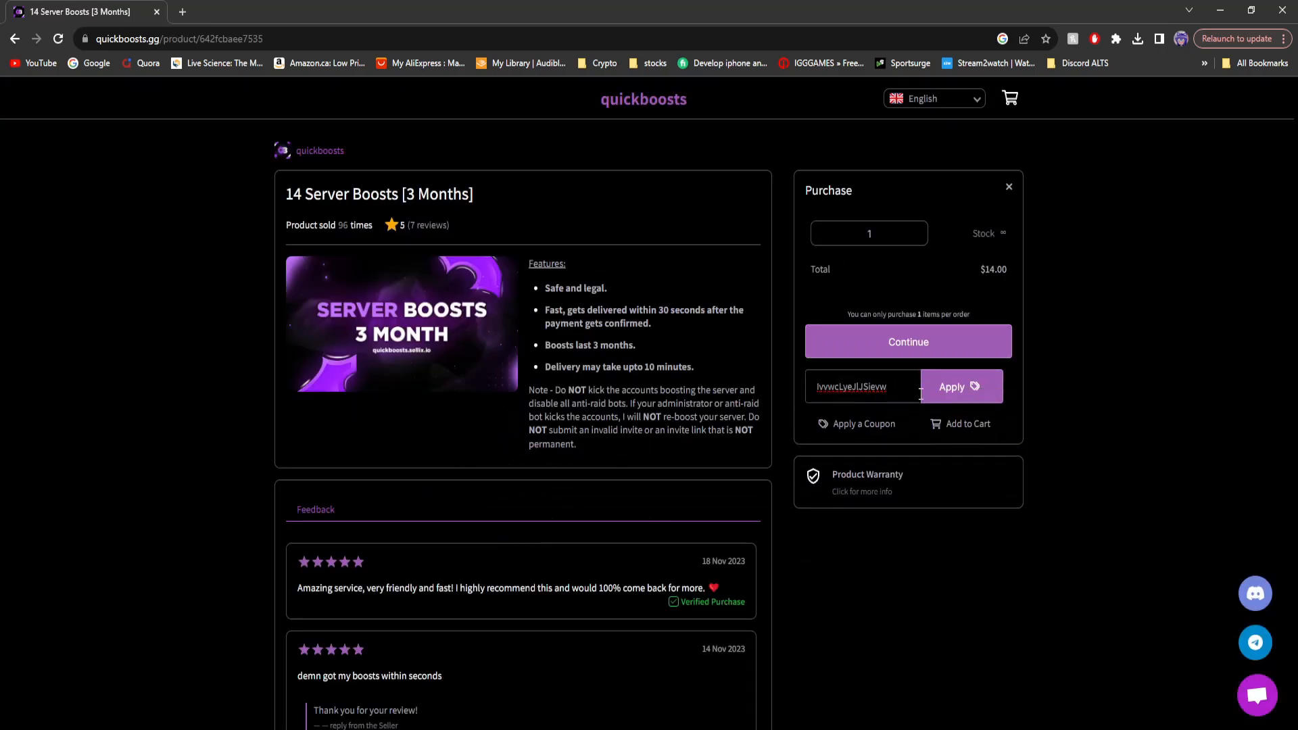
Continue the 14 Server Boosts order with terms accepted and copy the Discord server's invite link.
left_click(907, 340)
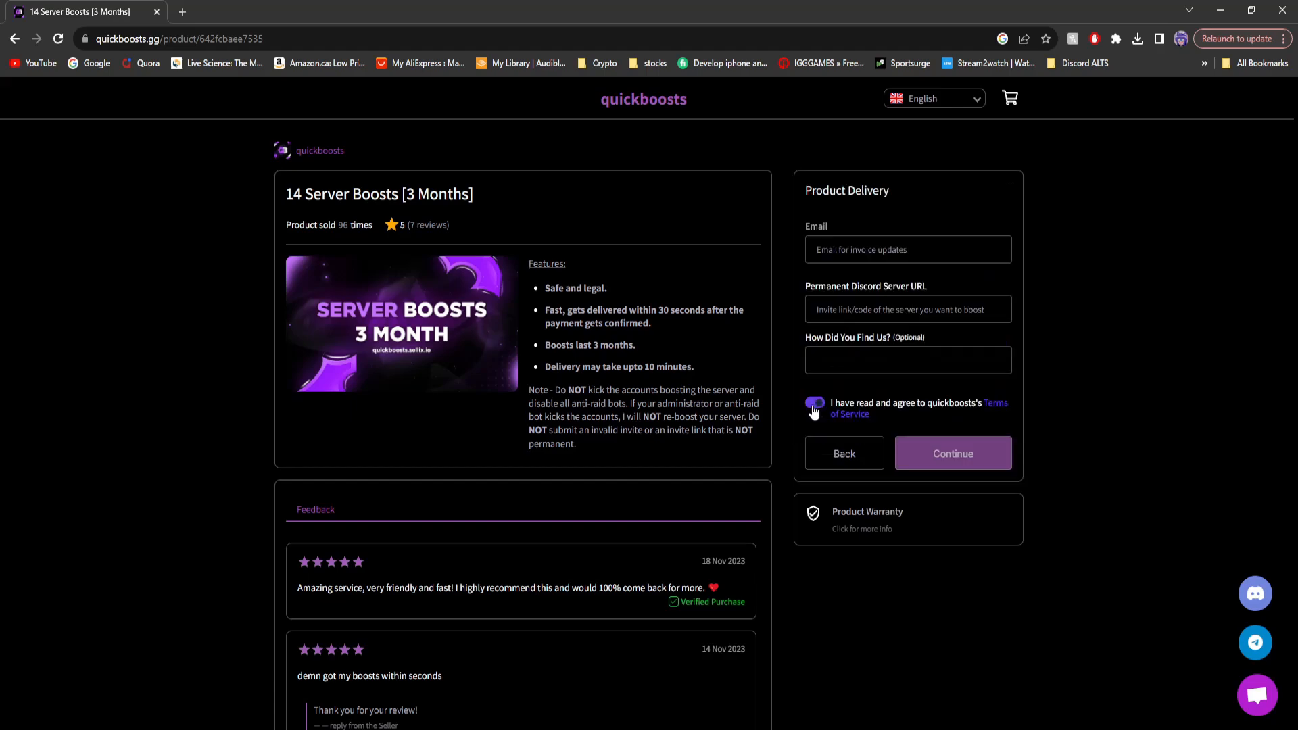
left_click(814, 403)
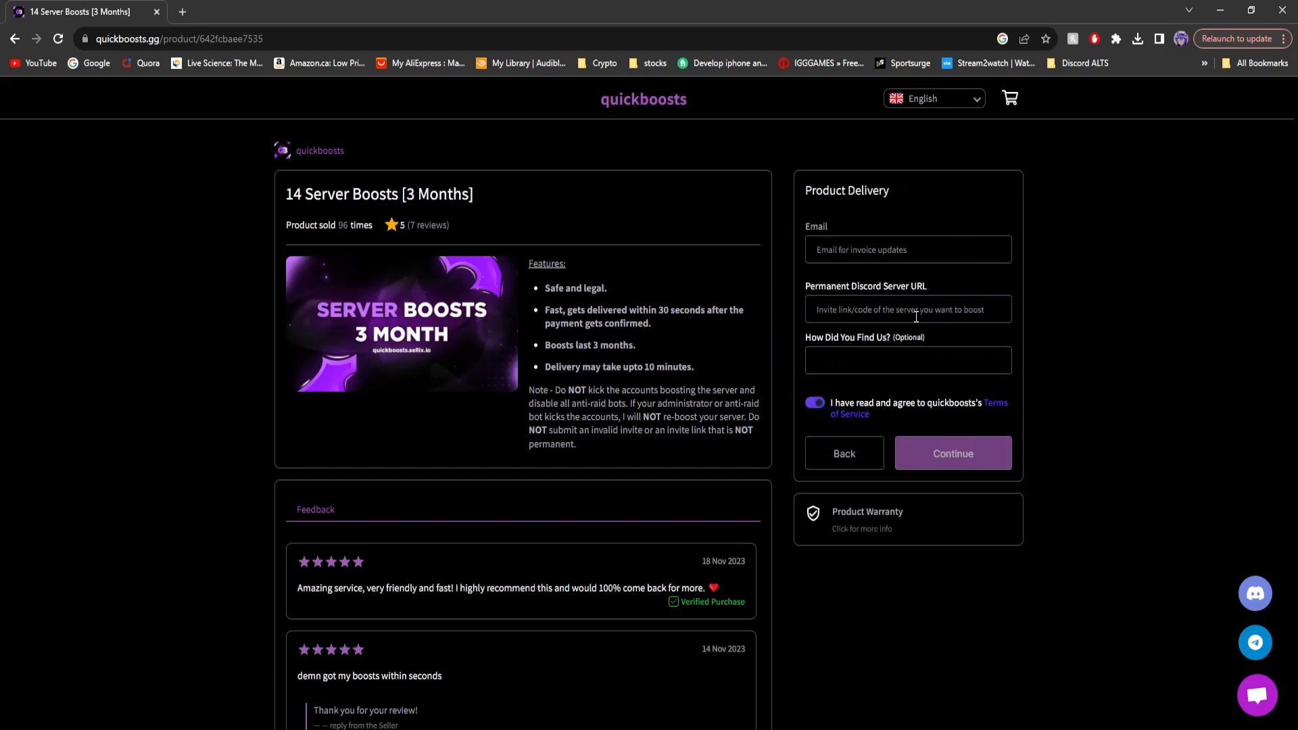
double_click(866, 285)
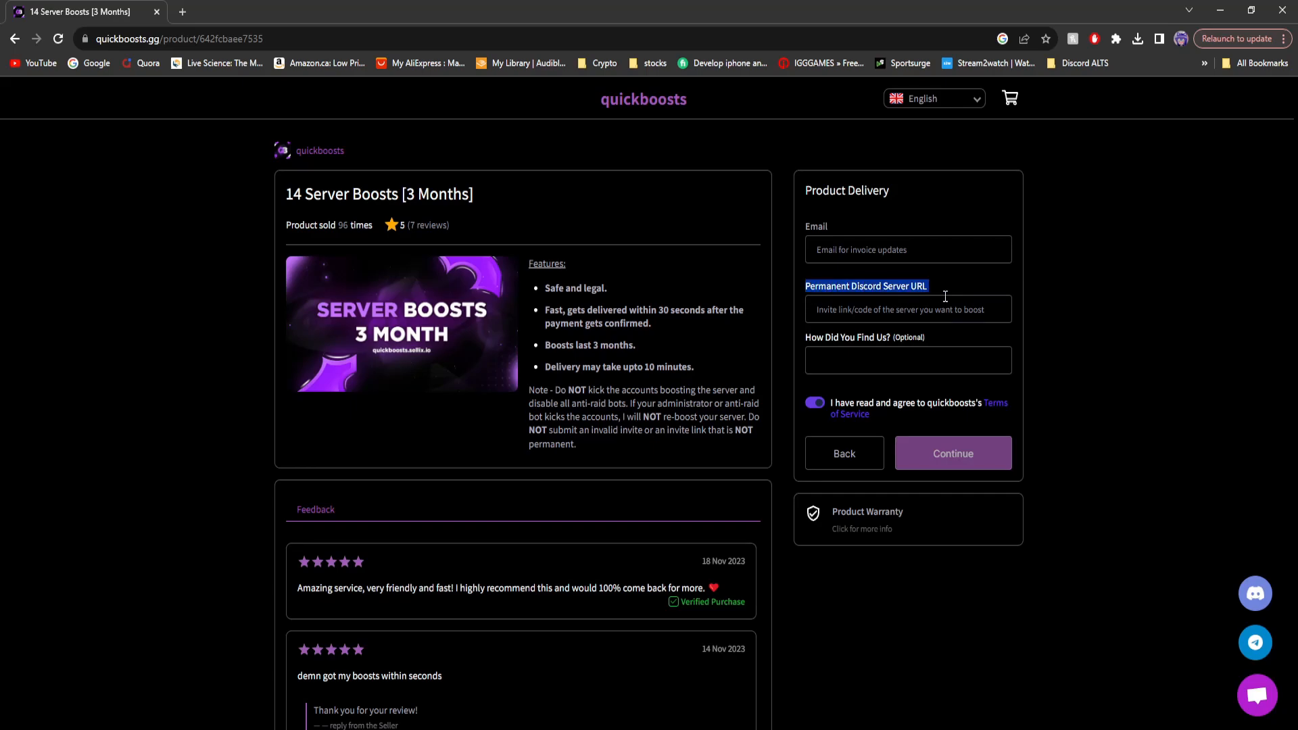
left_click(241, 13)
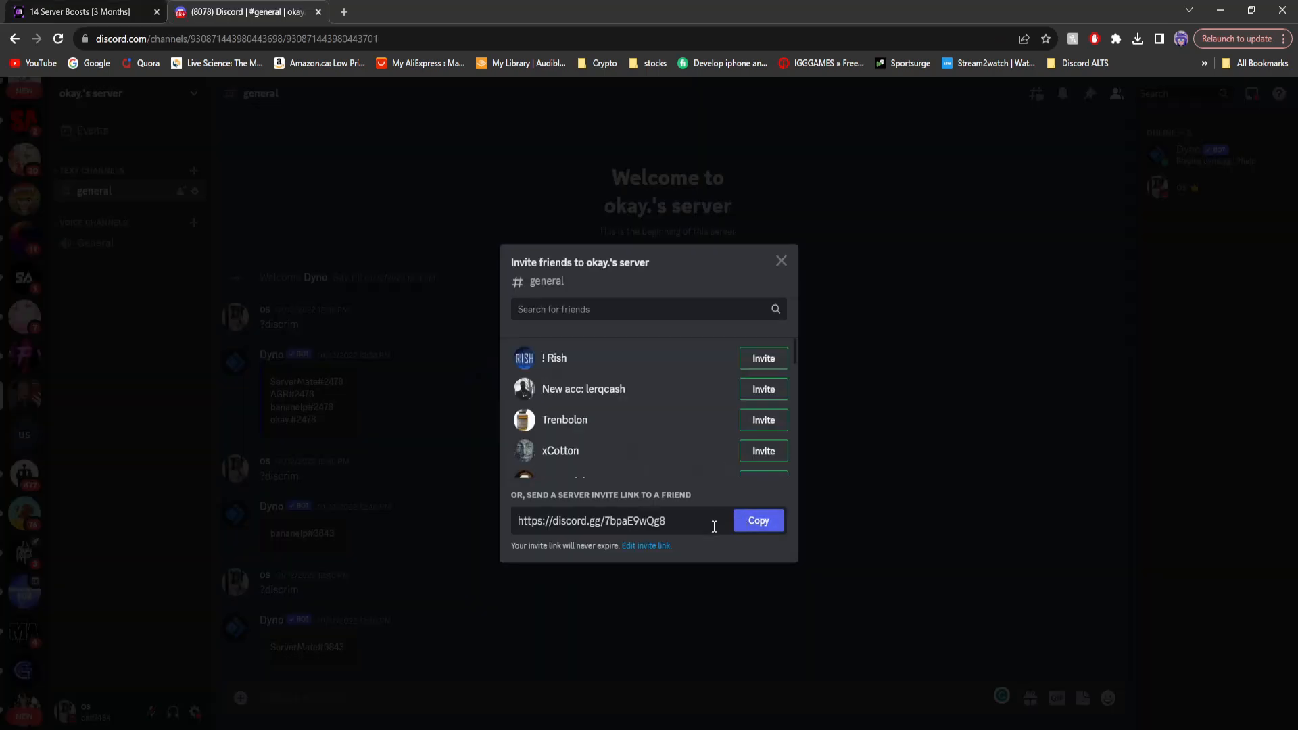
left_click(75, 12)
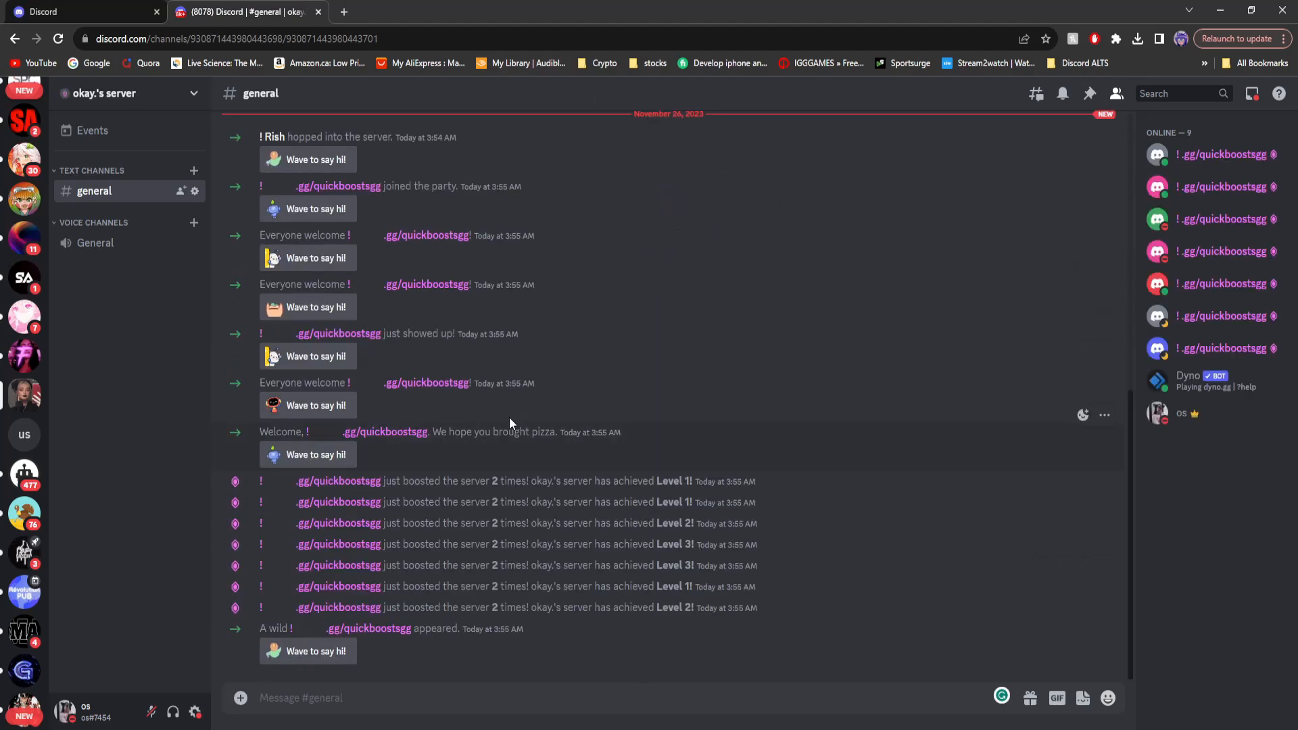
Check Server Boost from the server dropdown, confirming boosts up to Level 3.
left_click(117, 94)
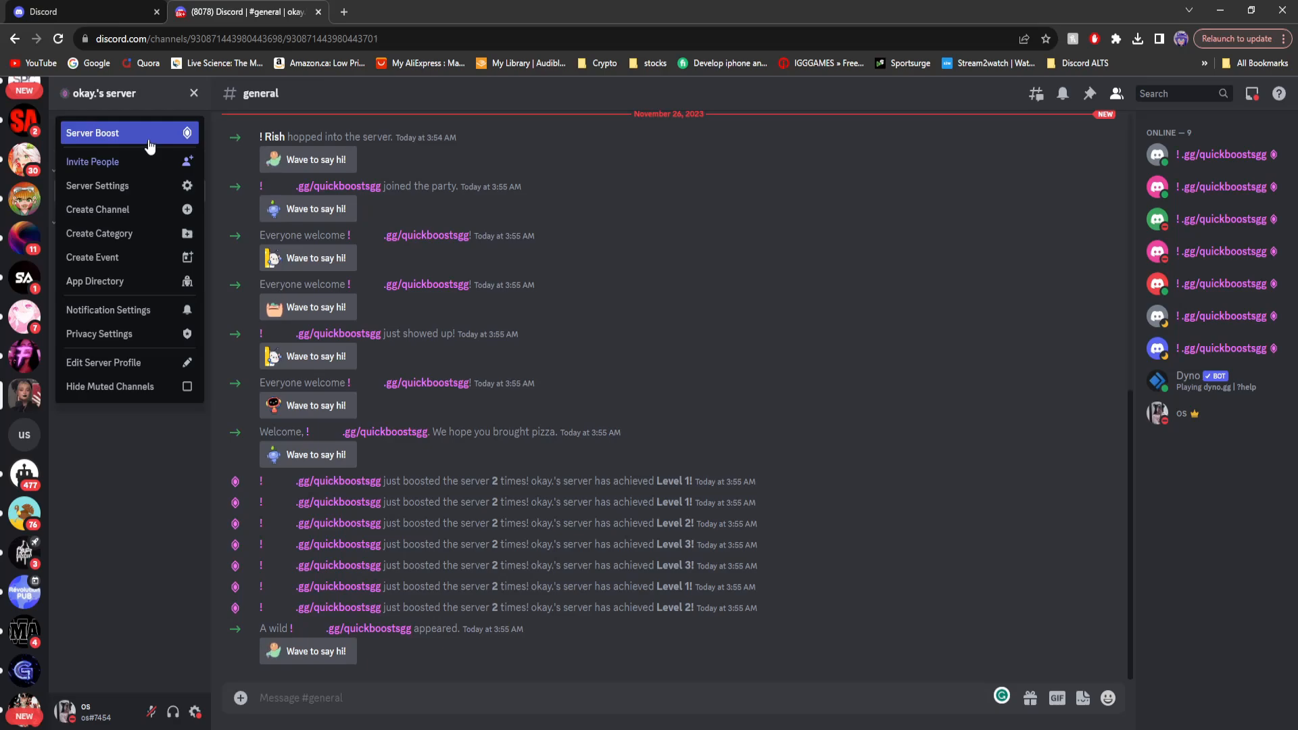
left_click(92, 133)
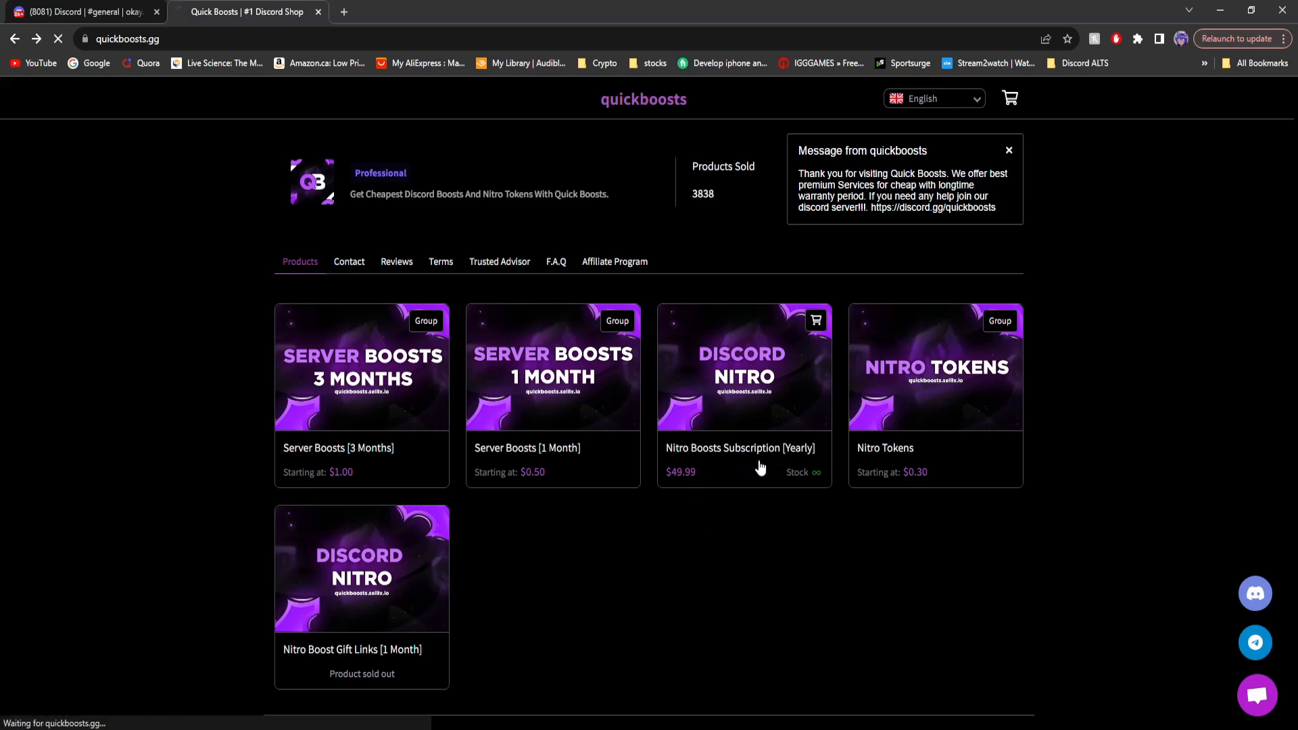
Order Nitro Boosts Subscription [Yearly] free with the 100% coupon and complete delivery details.
left_click(744, 368)
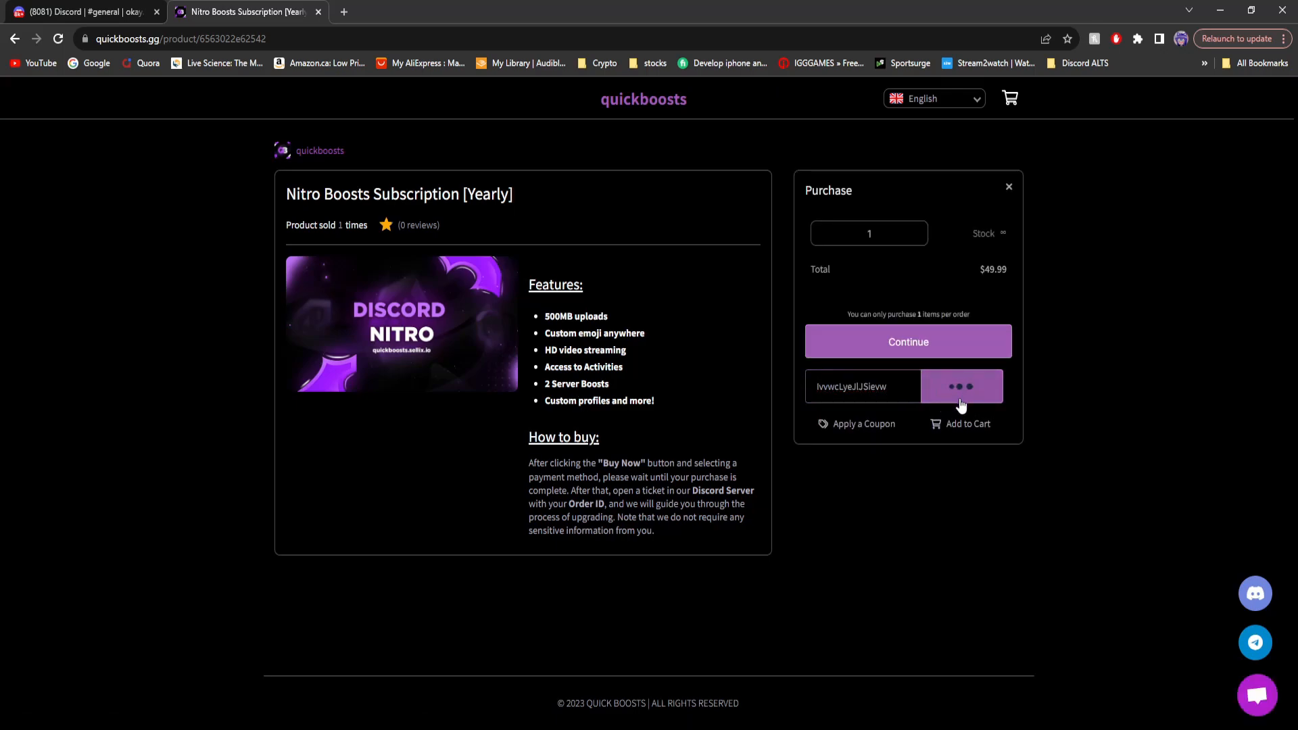
left_click(961, 386)
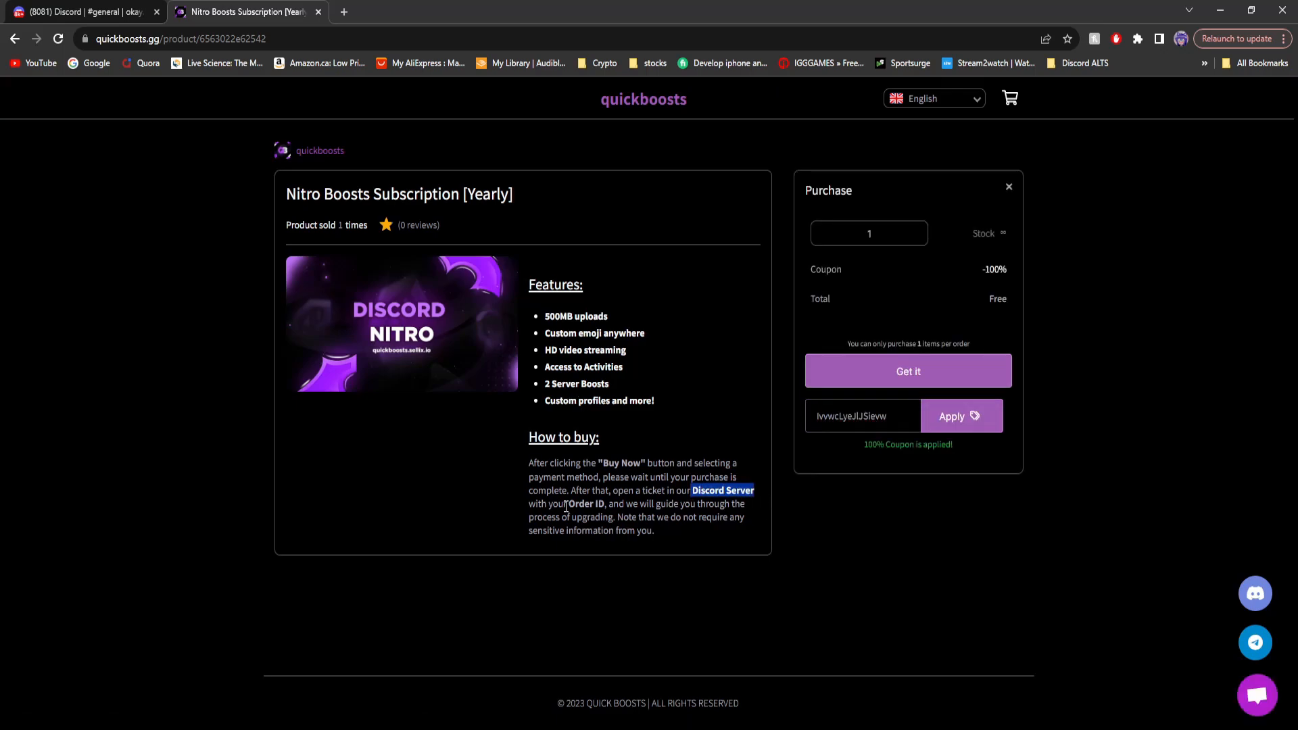
left_click(907, 371)
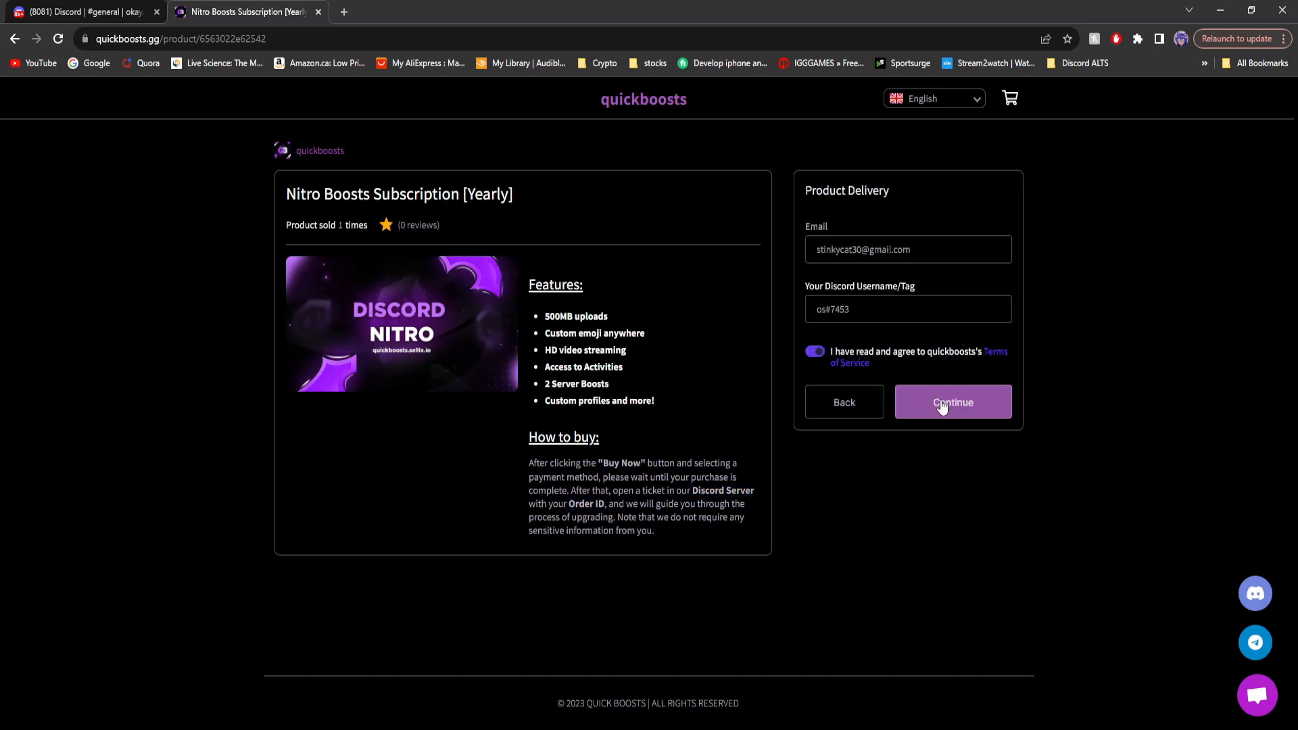
left_click(951, 402)
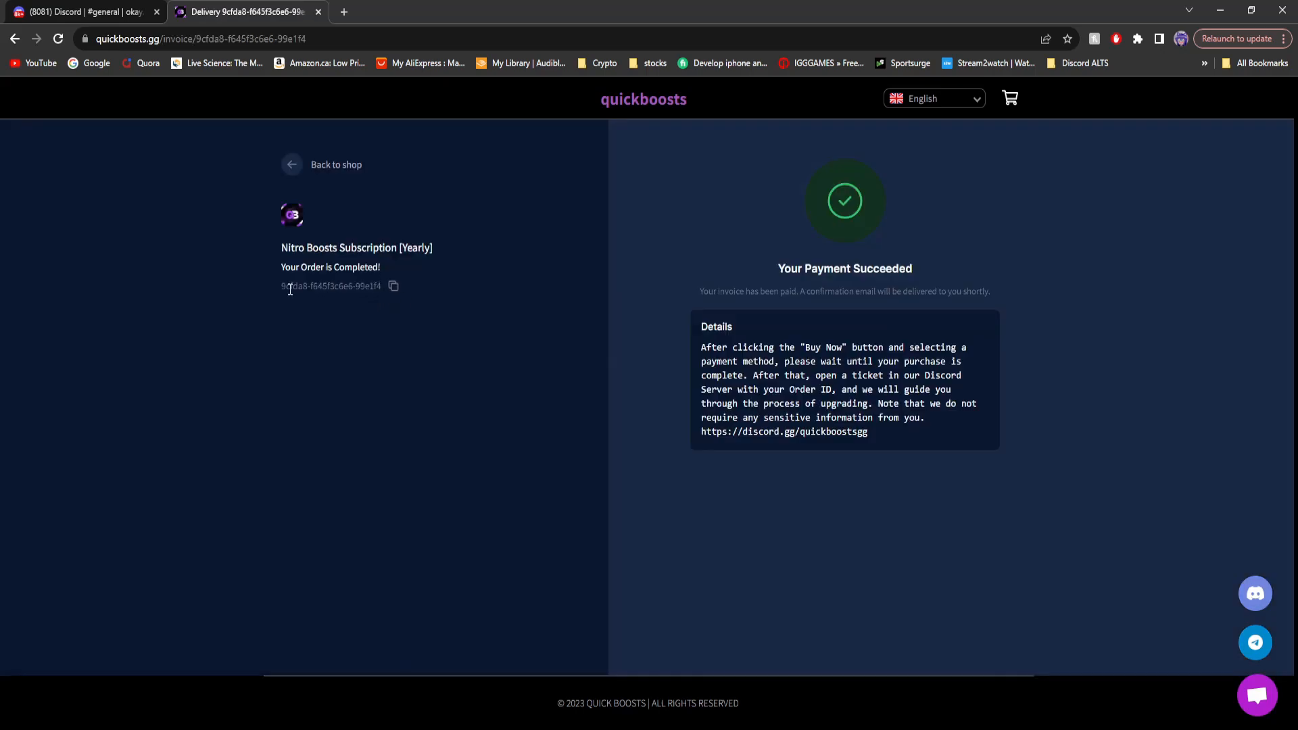
Copy the completed yearly subscription's order ID.
double_click(330, 286)
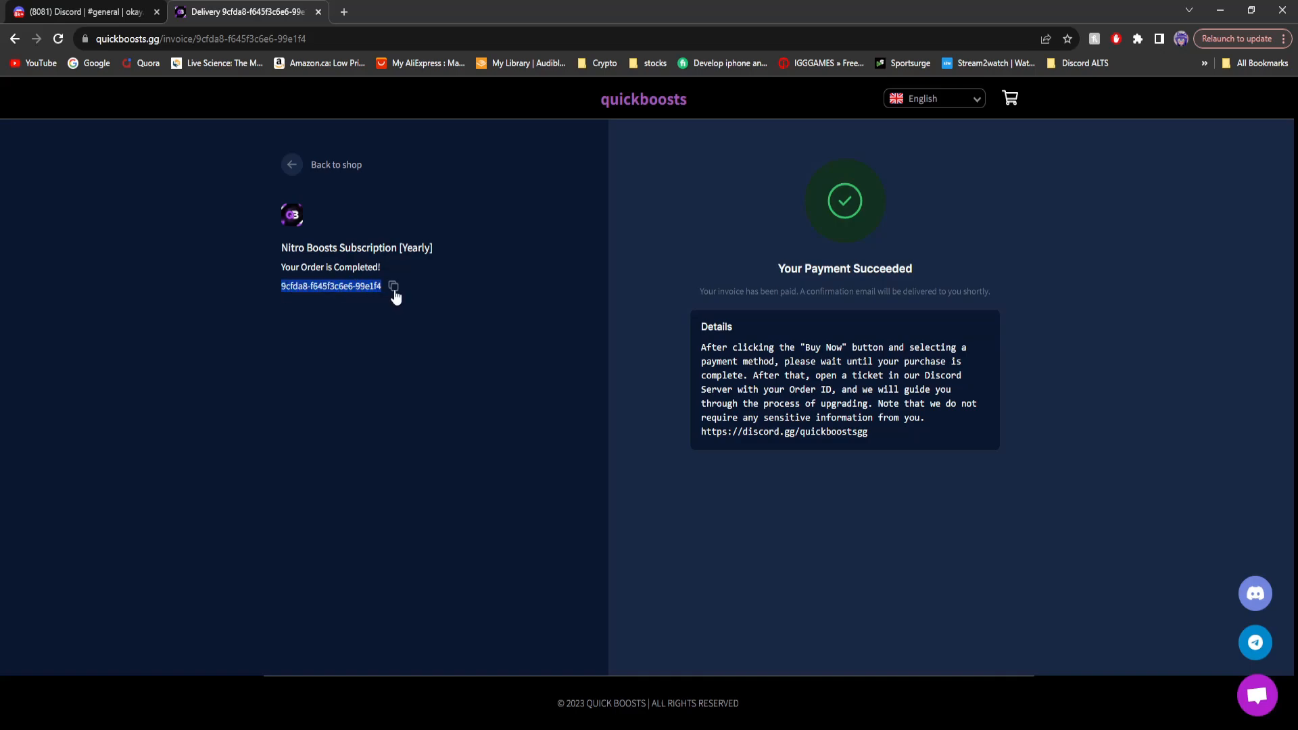
left_click(335, 165)
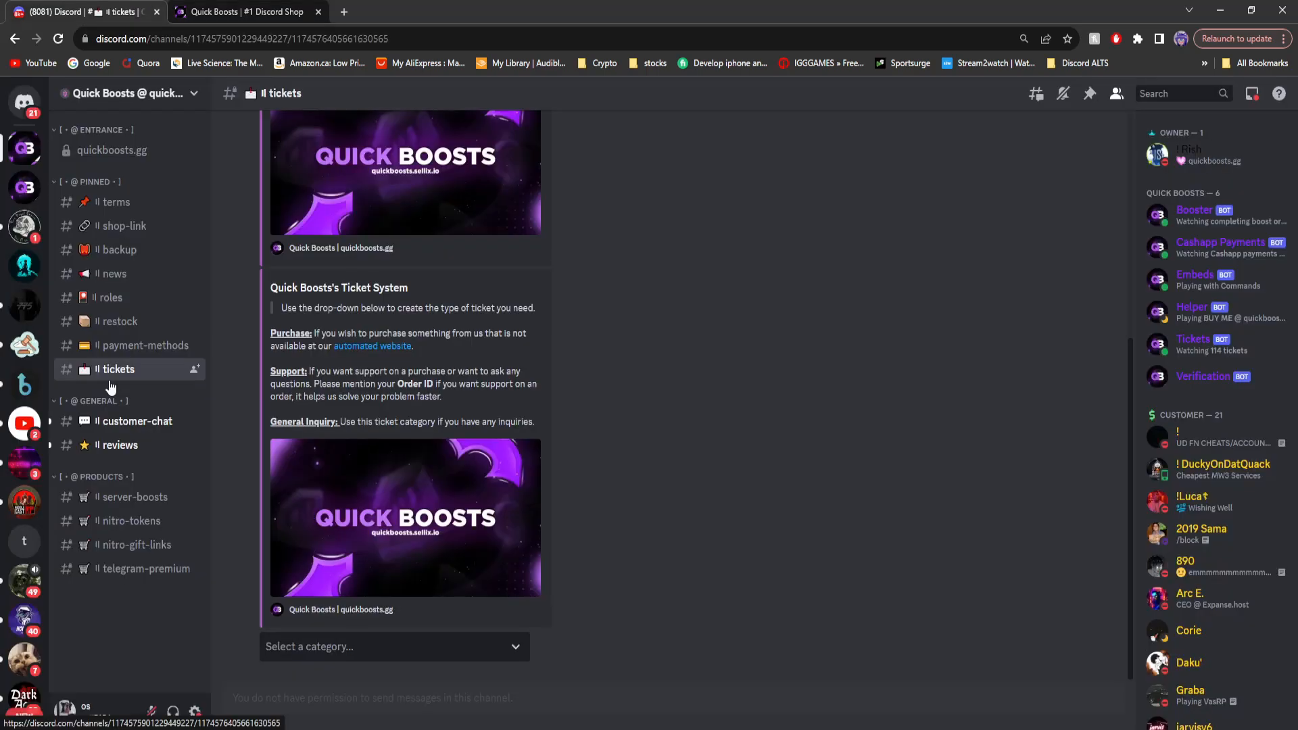
Submit a Support ticket in #tickets quoting the yearly Nitro order ID and view the staff reply.
left_click(393, 646)
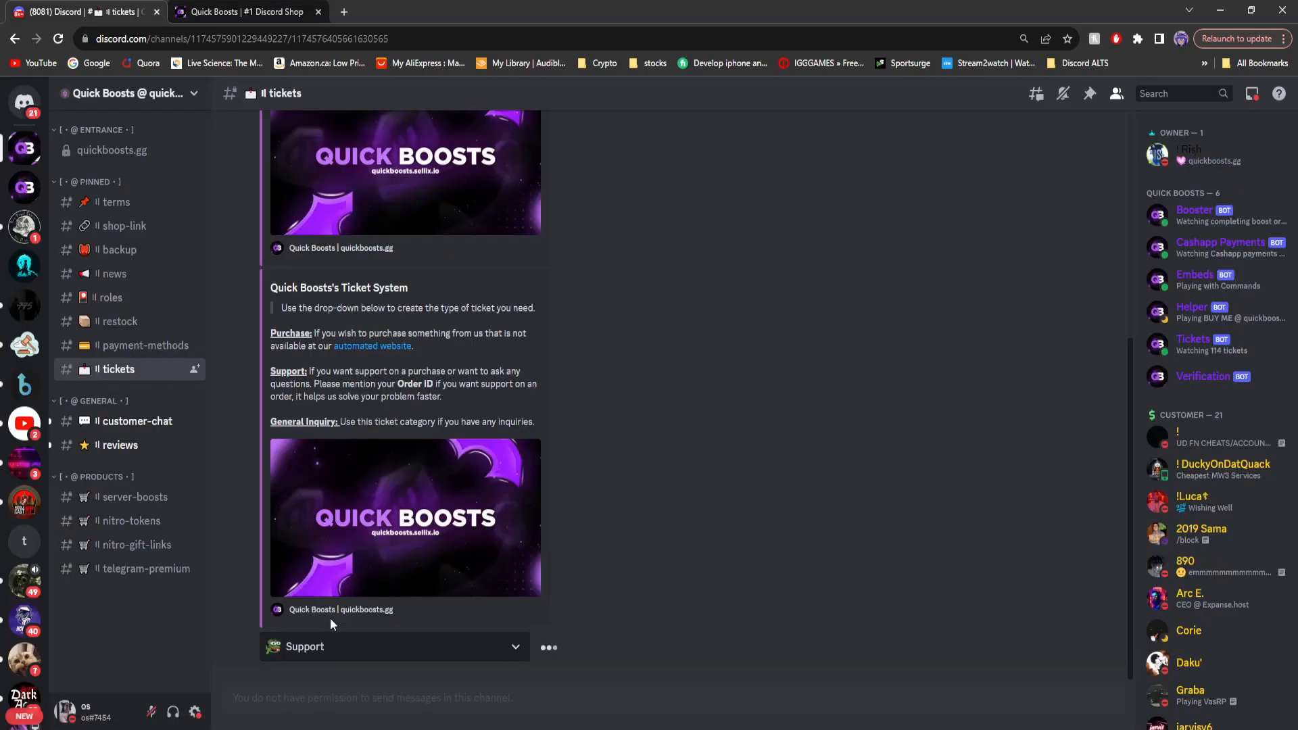
left_click(394, 646)
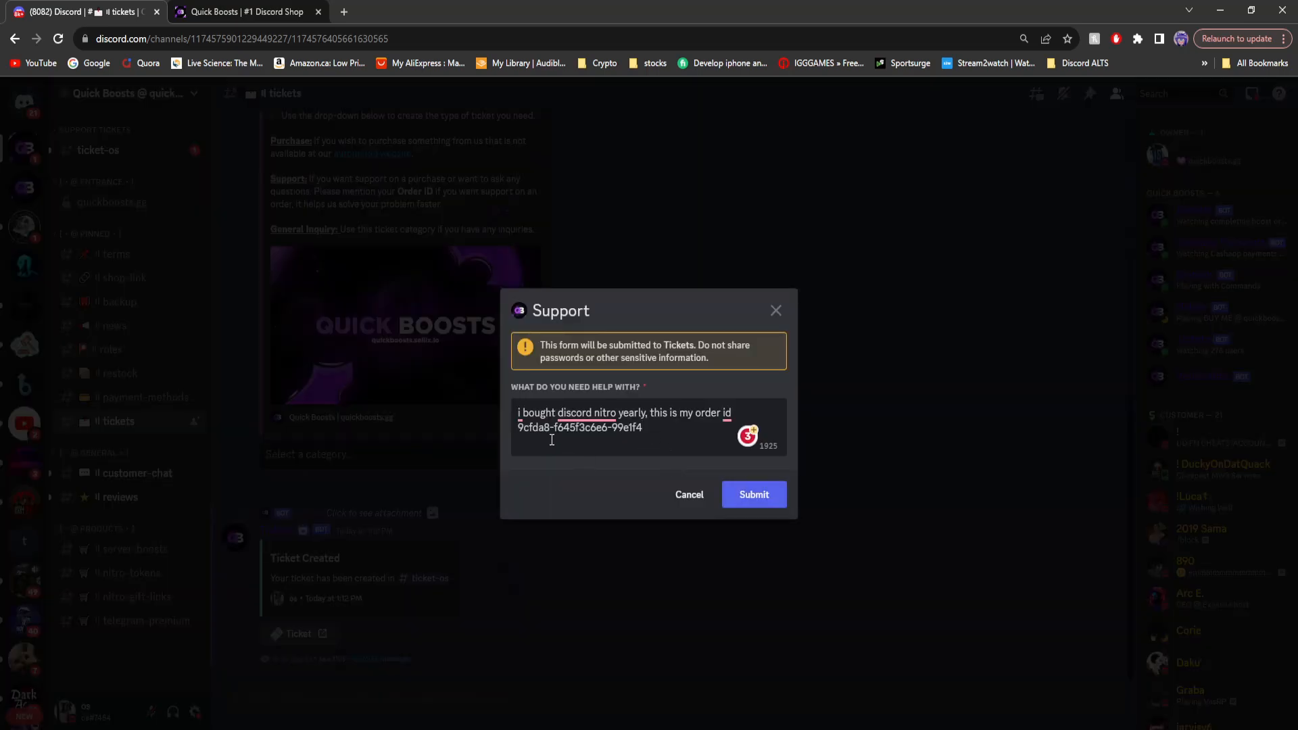
left_click(753, 495)
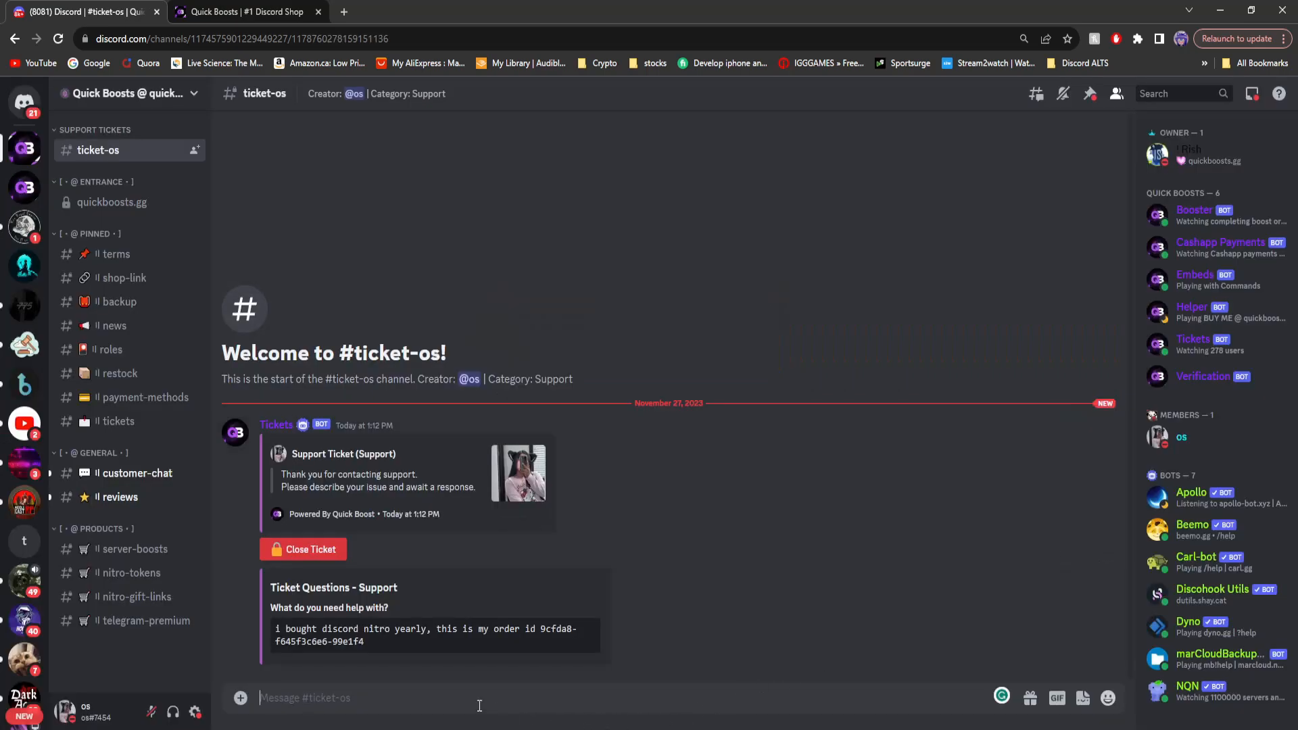
mouse_move(653, 705)
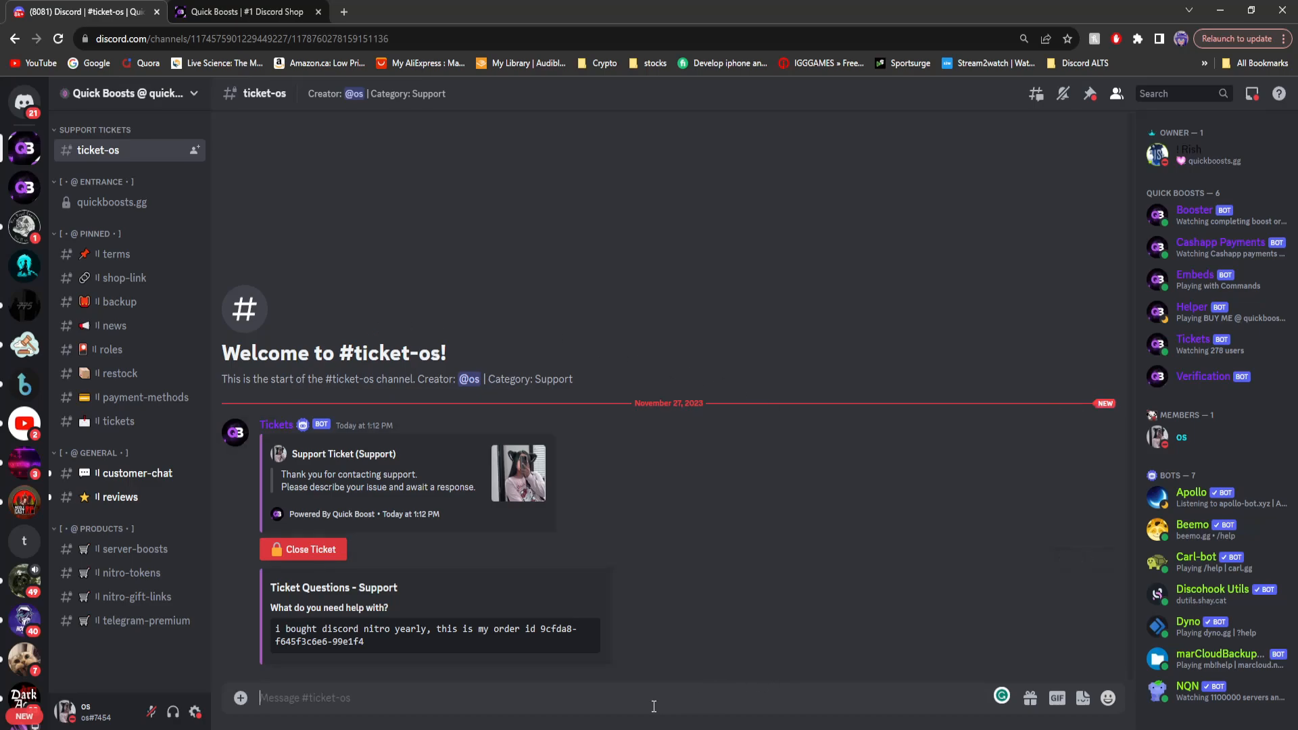
scroll("down", 3)
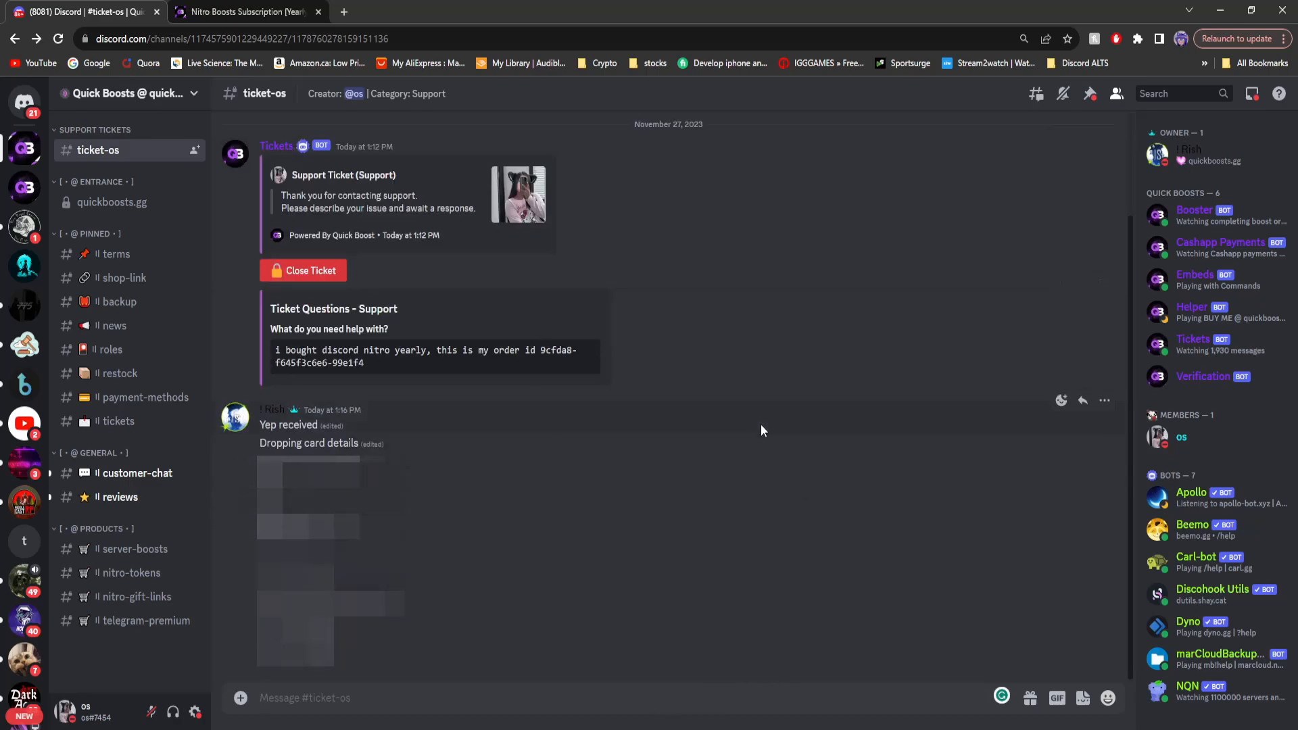
mouse_move(436, 443)
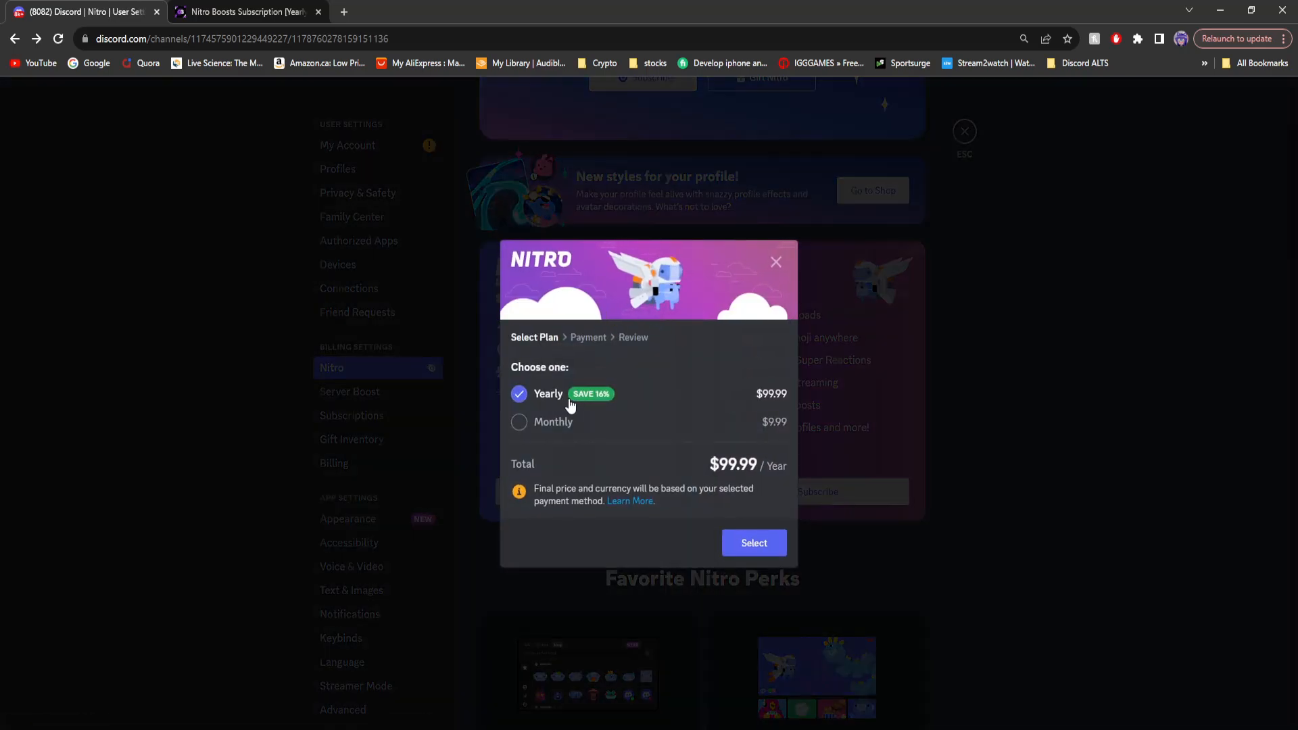
Confirm the yearly Nitro plan, pay by card and continue to the bank verification step.
left_click(753, 542)
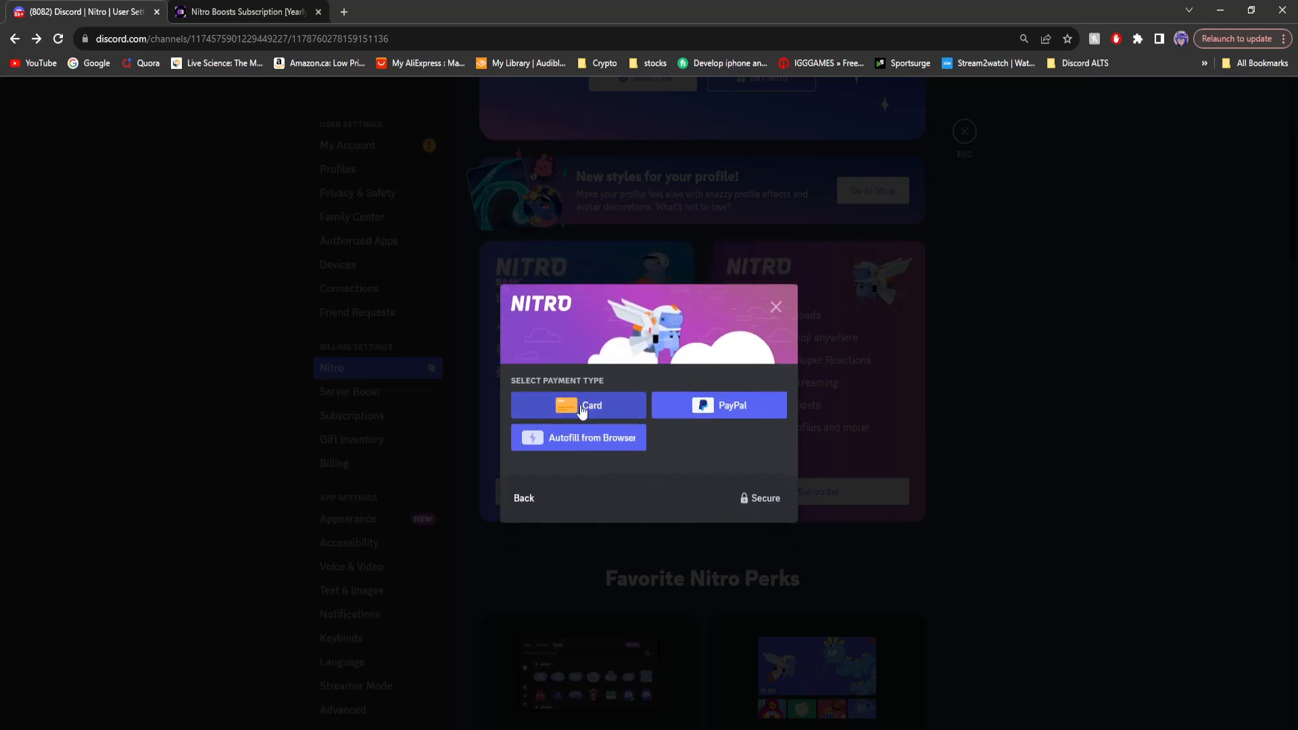
left_click(578, 405)
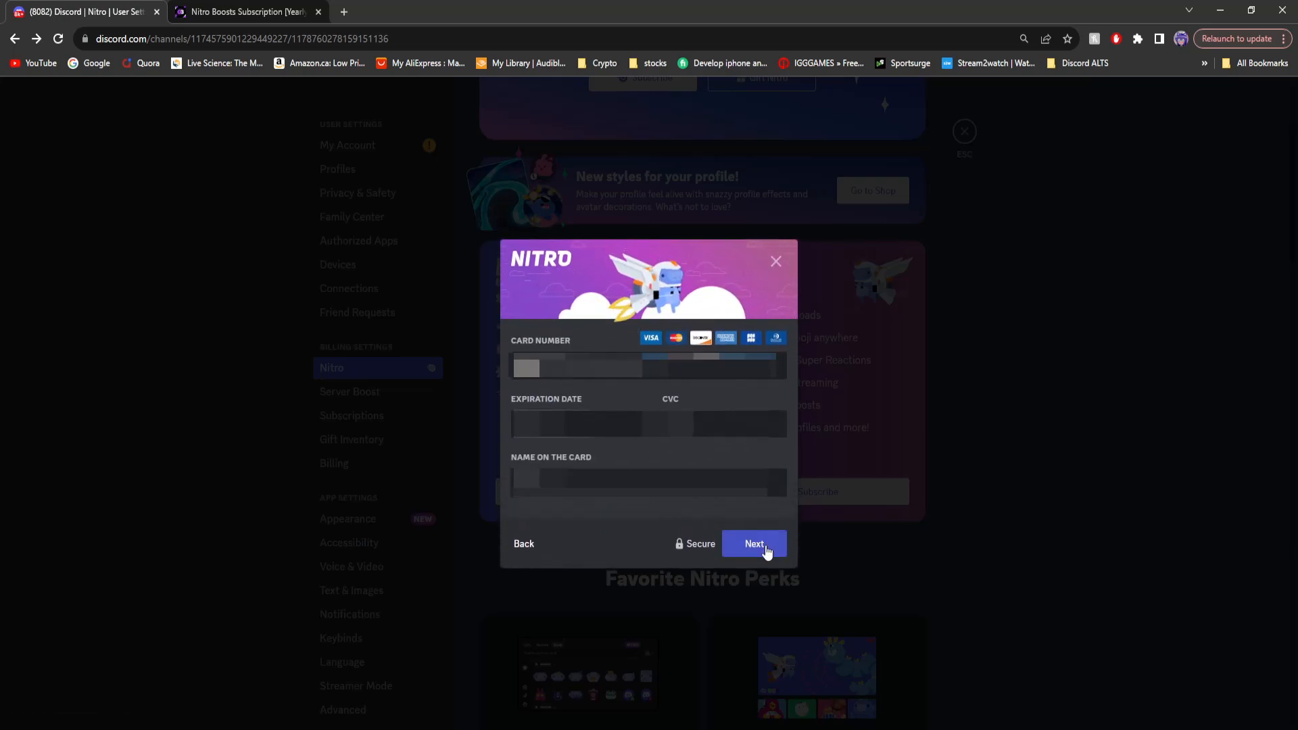
left_click(753, 544)
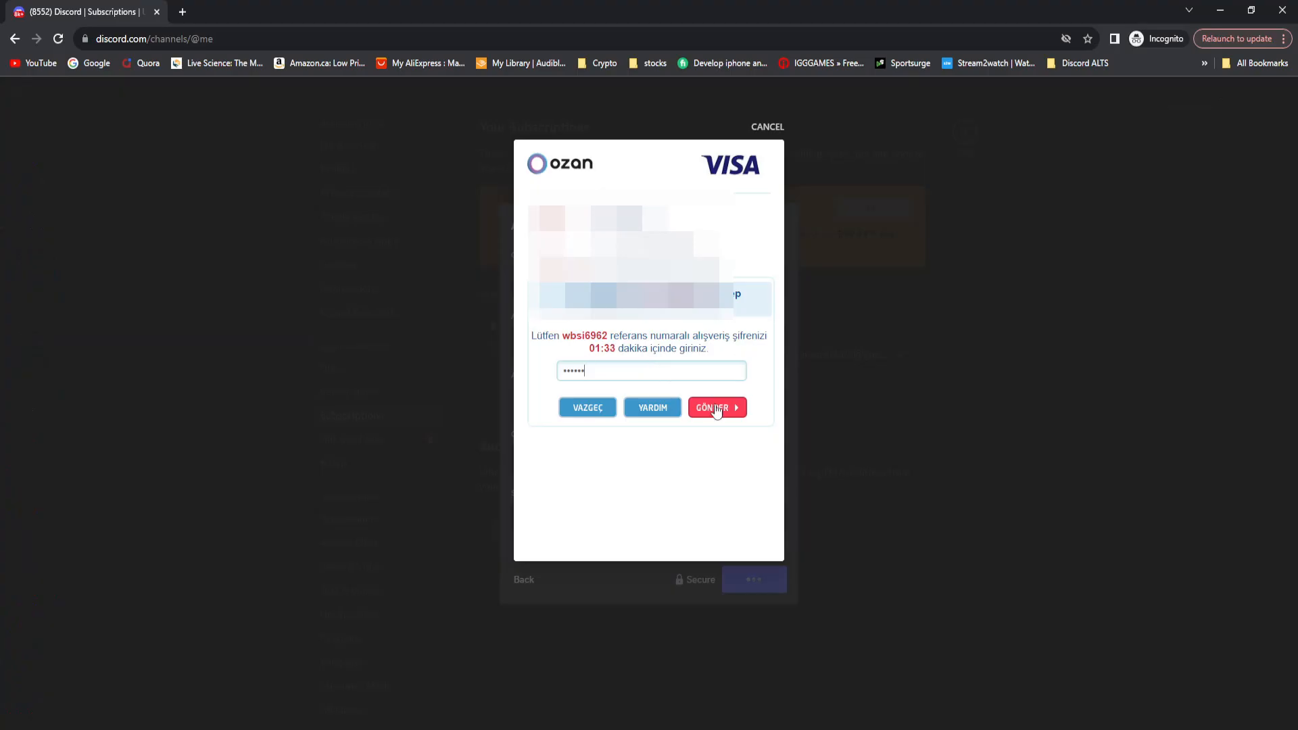
Submit the bank code, dismiss Nitro Activated and return to the quickboosts shop.
left_click(716, 407)
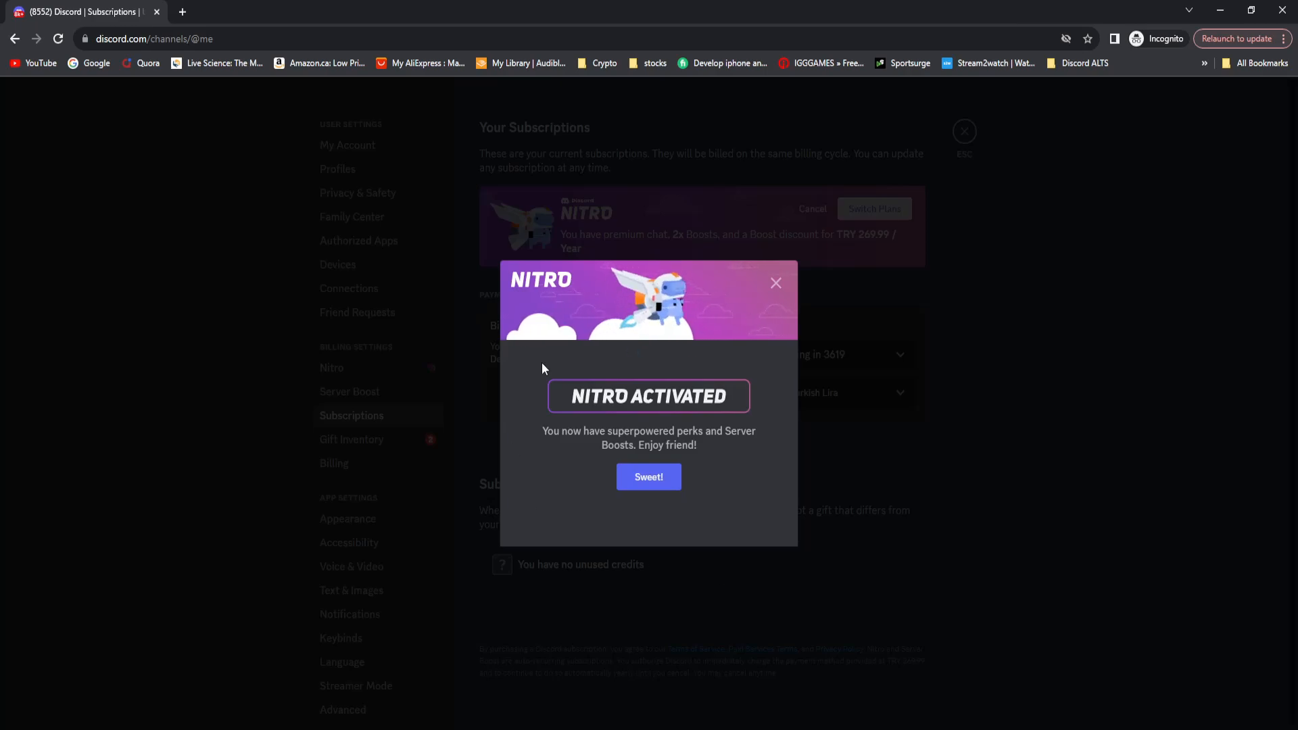
left_click(647, 478)
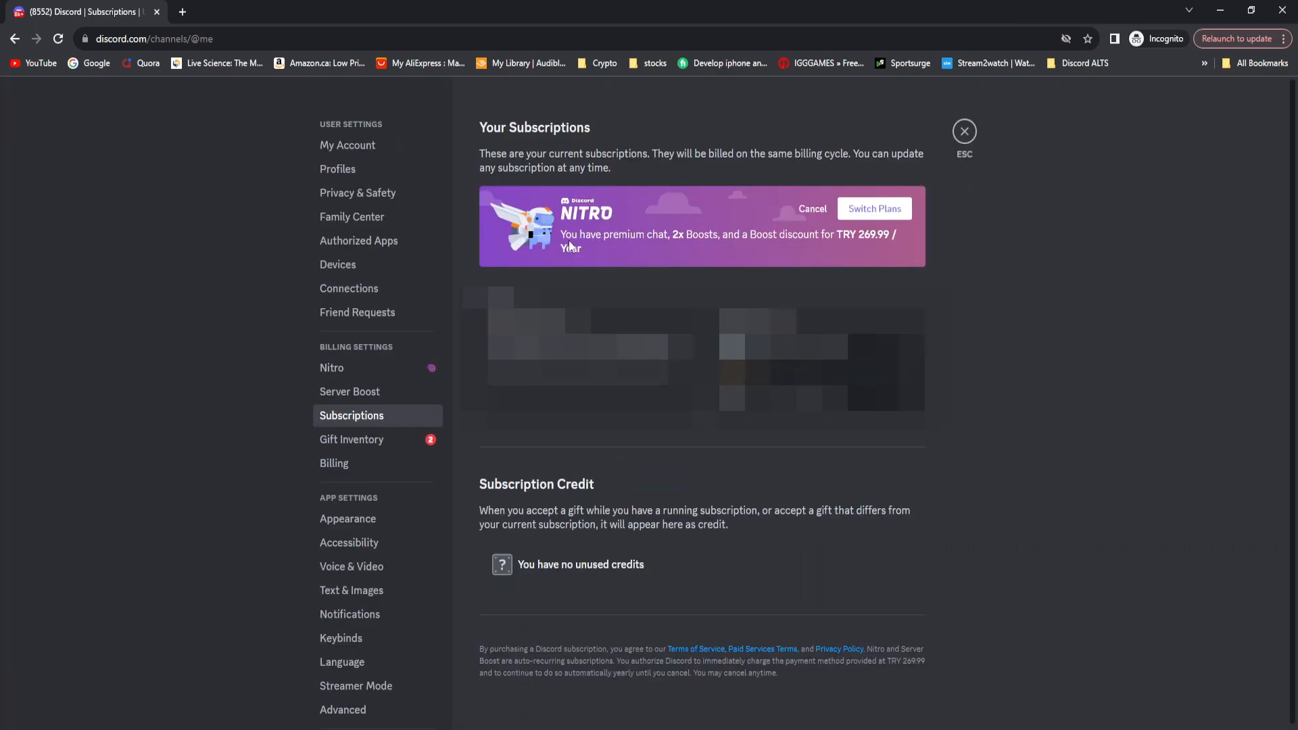
mouse_move(707, 250)
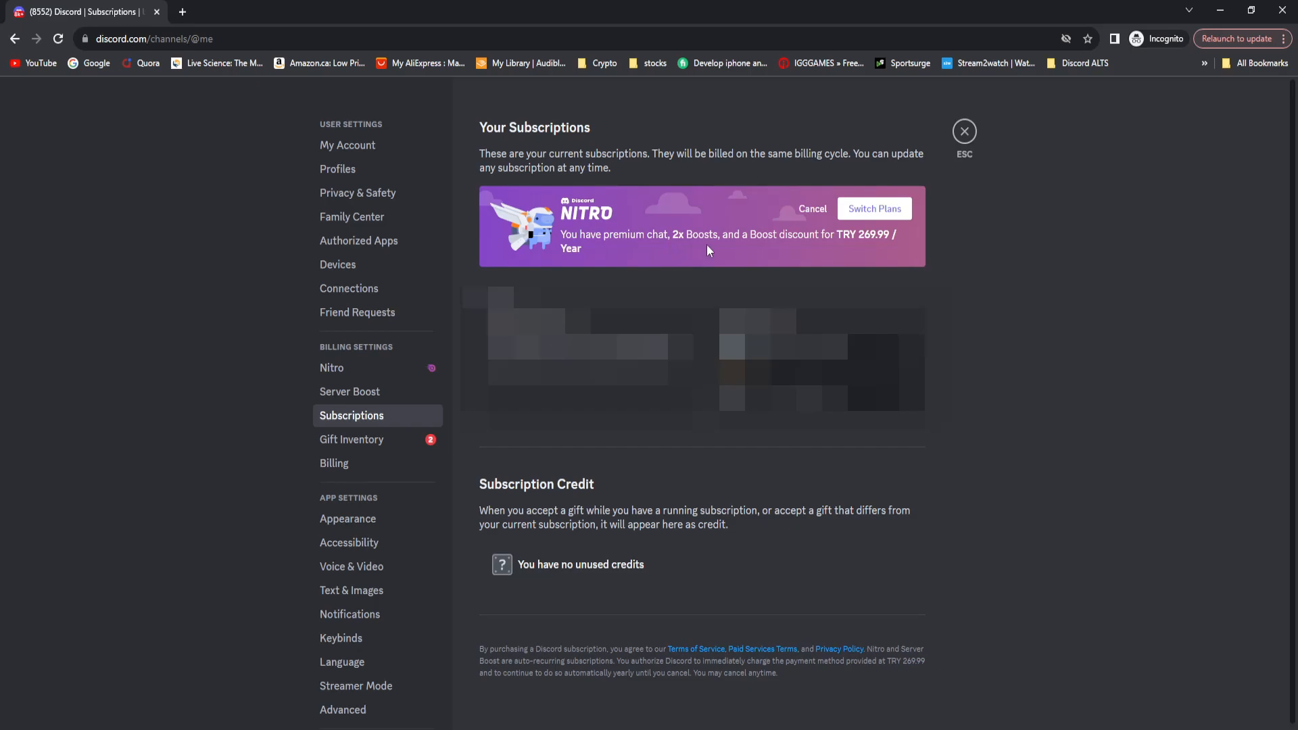
mouse_move(766, 242)
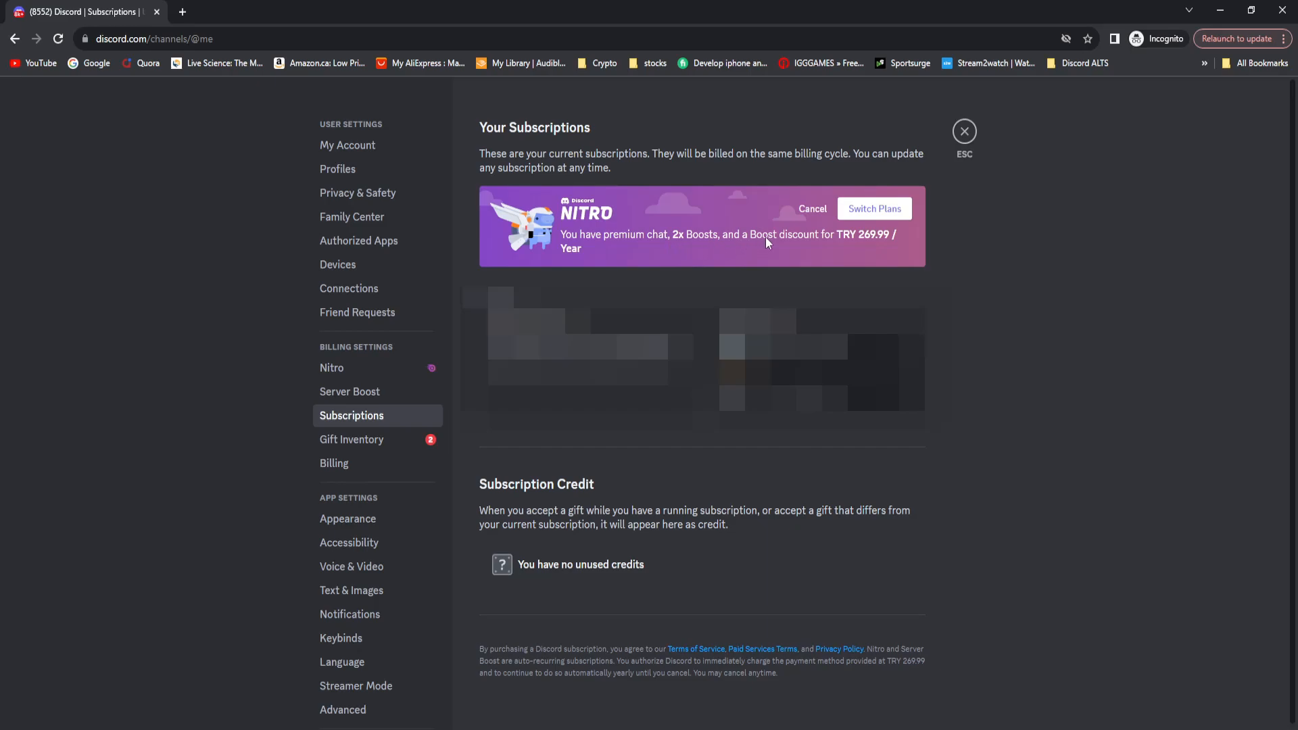
mouse_move(564, 253)
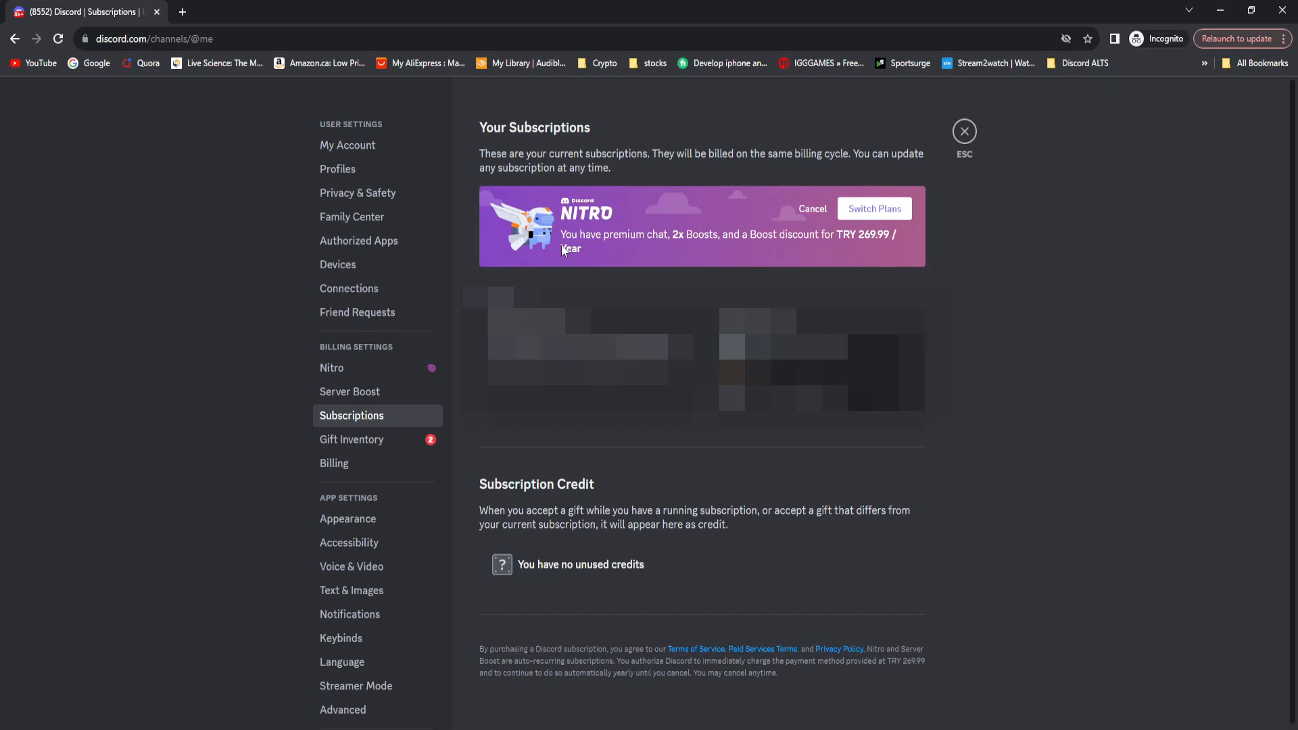
left_click(244, 12)
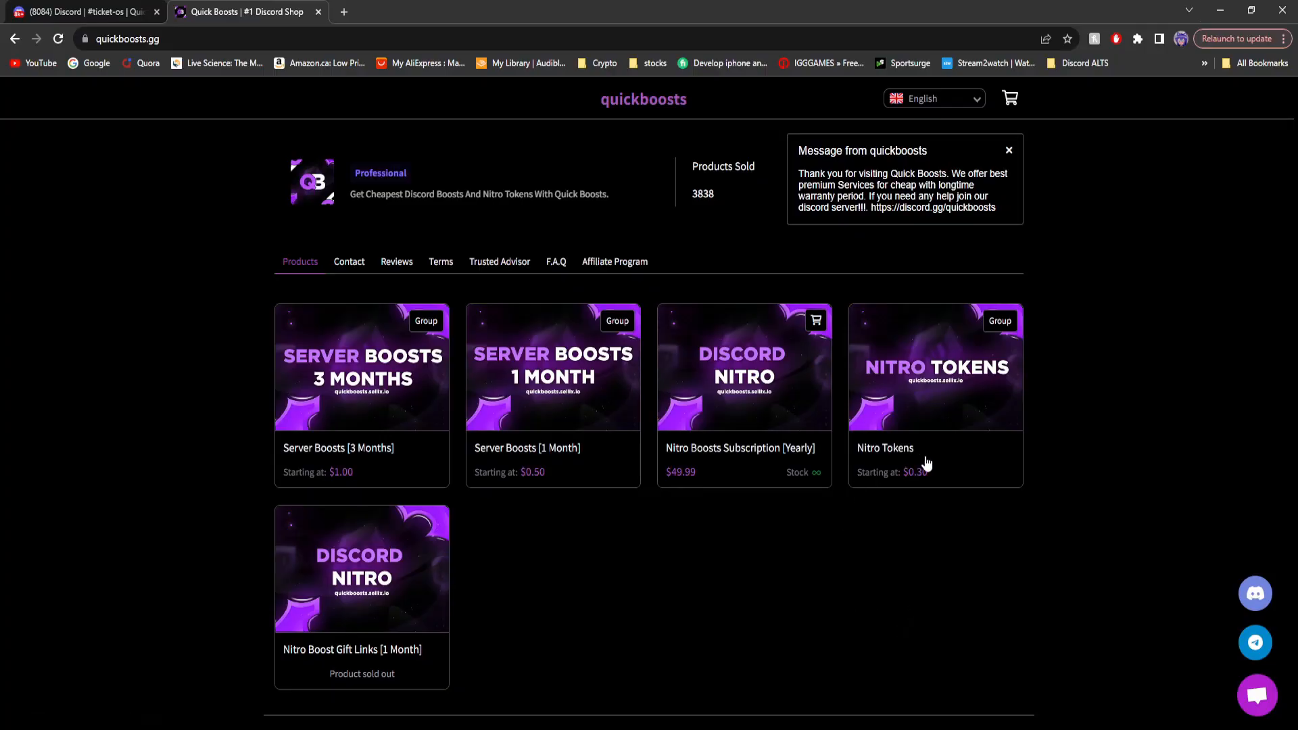
mouse_move(703, 636)
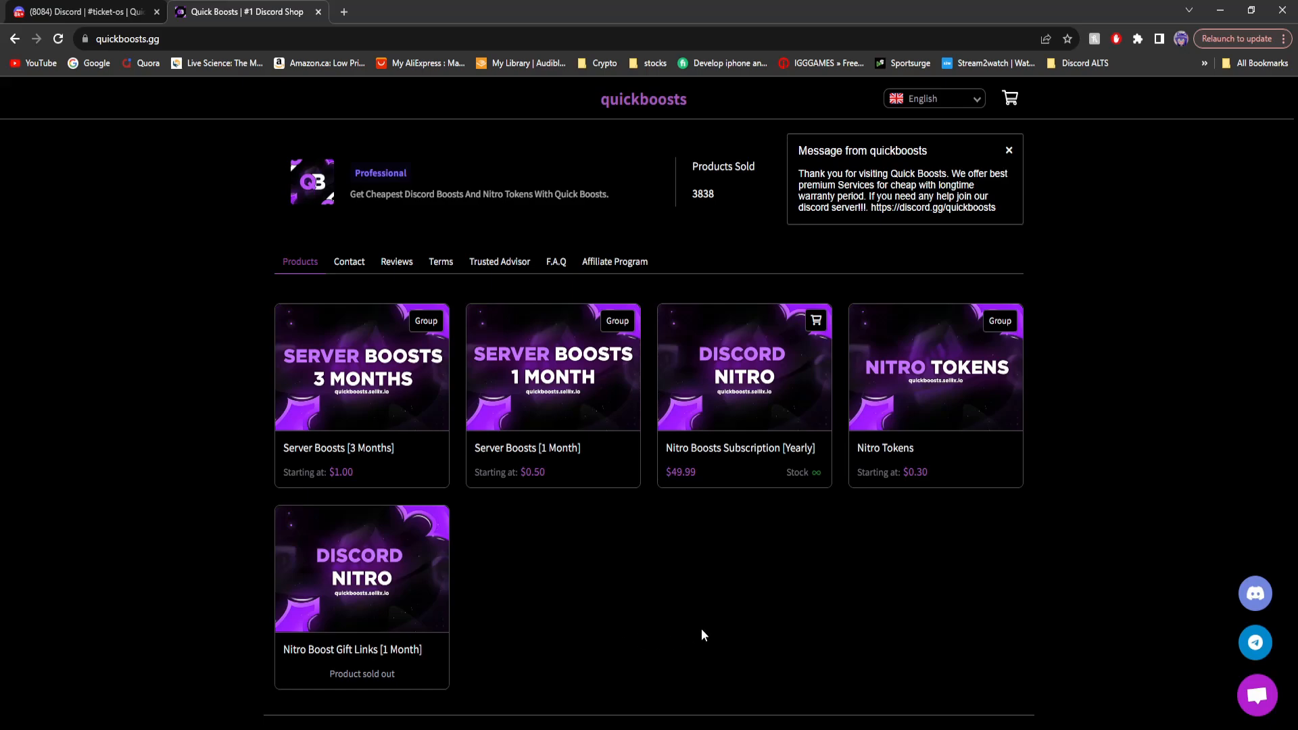
mouse_move(742, 477)
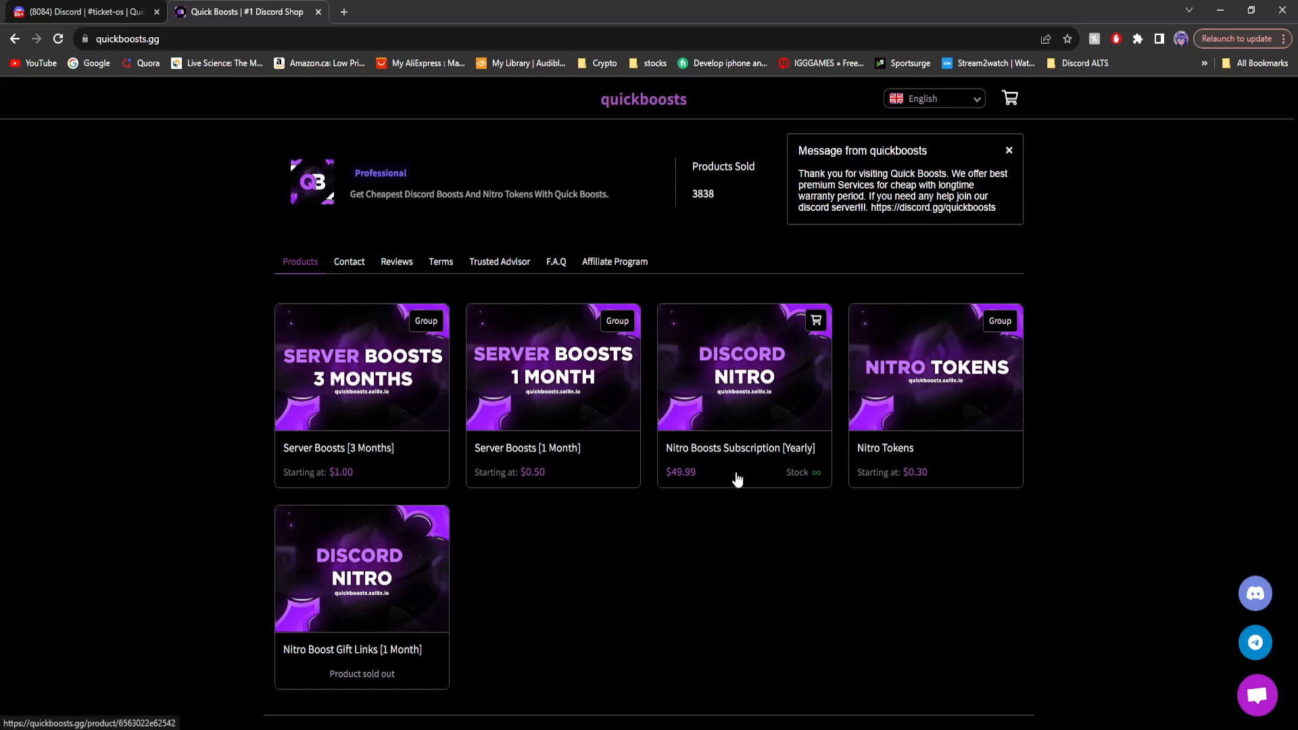
mouse_move(650, 125)
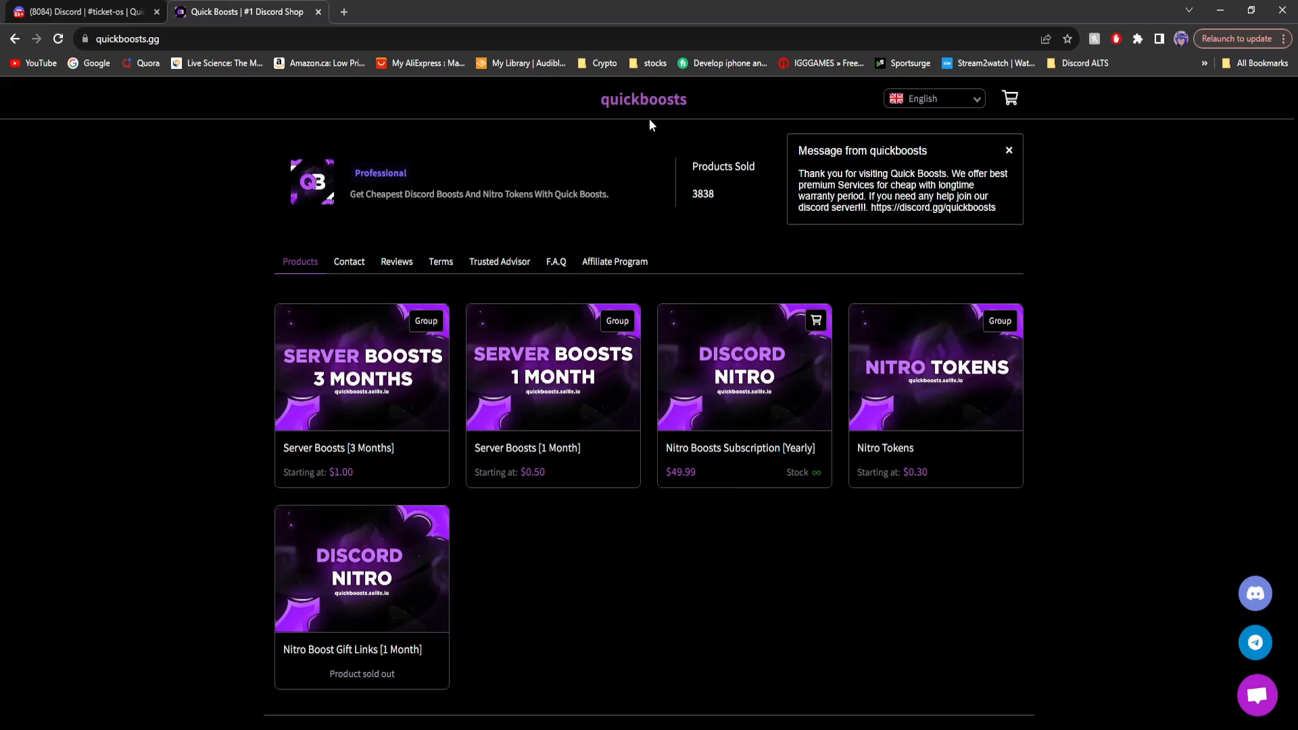